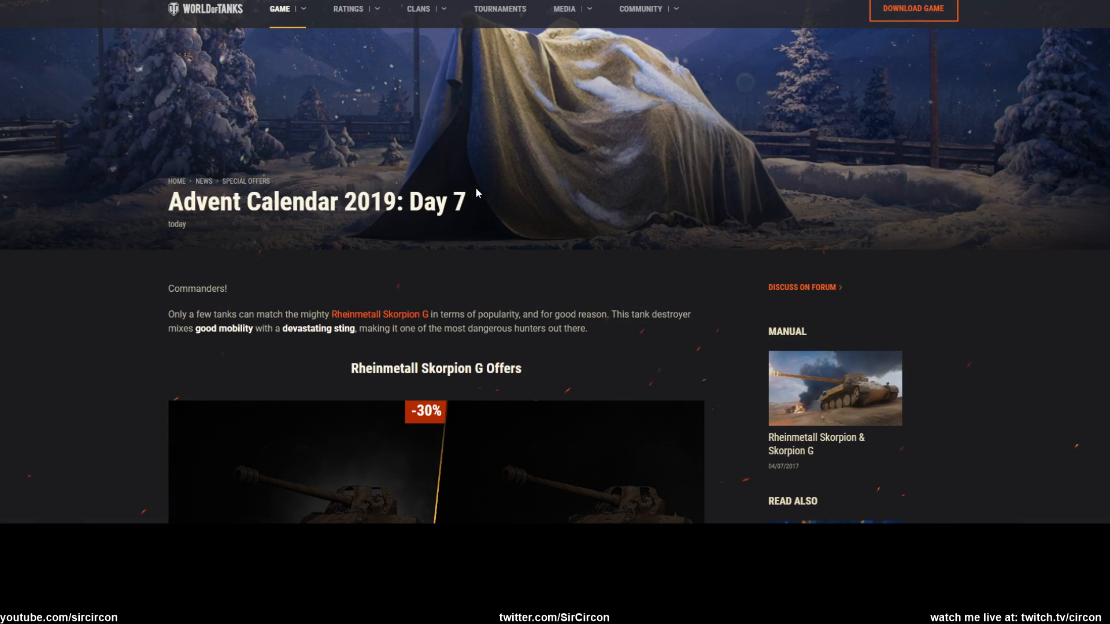
# Scroll down the Advent Calendar Day 7 article toward the Skorpion G offer link.
pyautogui.scroll(-3)
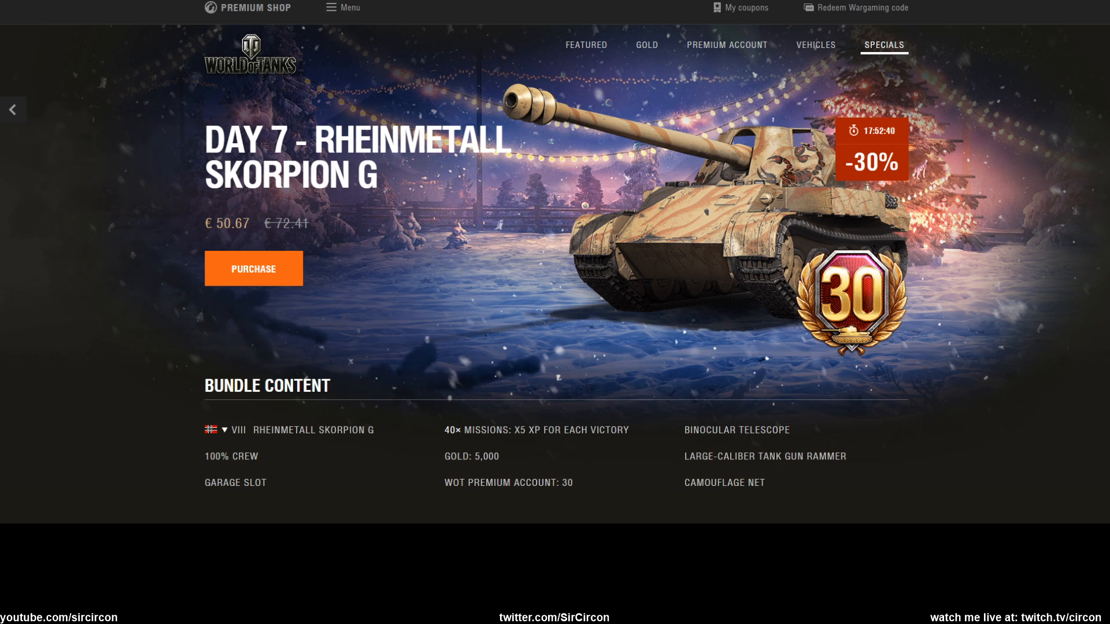
# Compare the €50.67 Skorpion G bundle against the 10900 gold price in the shop.
pyautogui.click(646, 45)
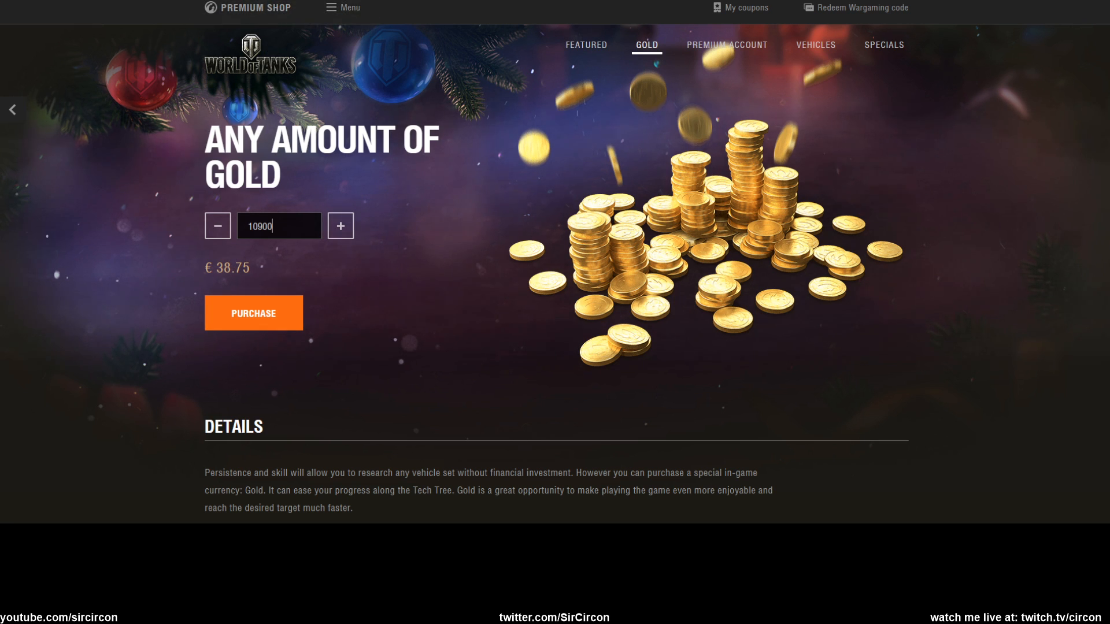
pyautogui.click(882, 45)
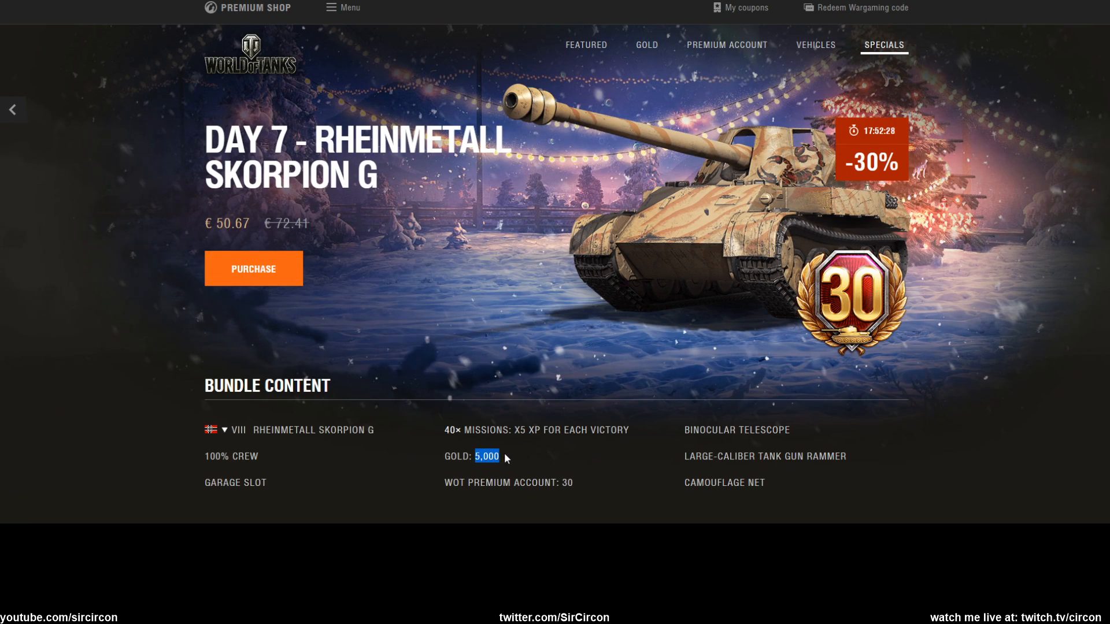
pyautogui.click(646, 45)
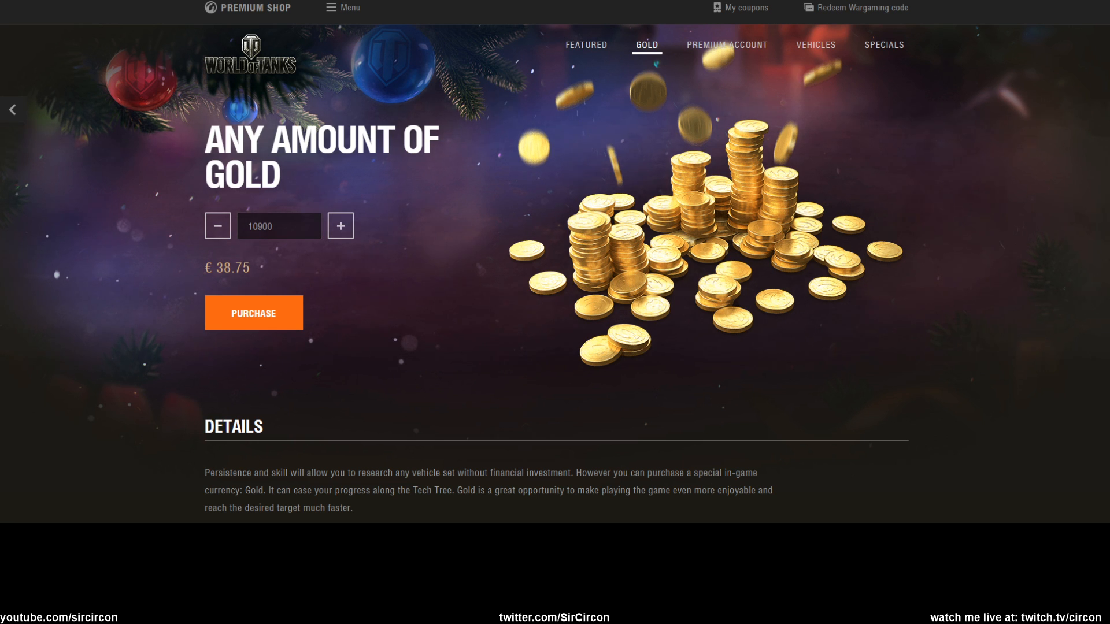
pyautogui.click(883, 44)
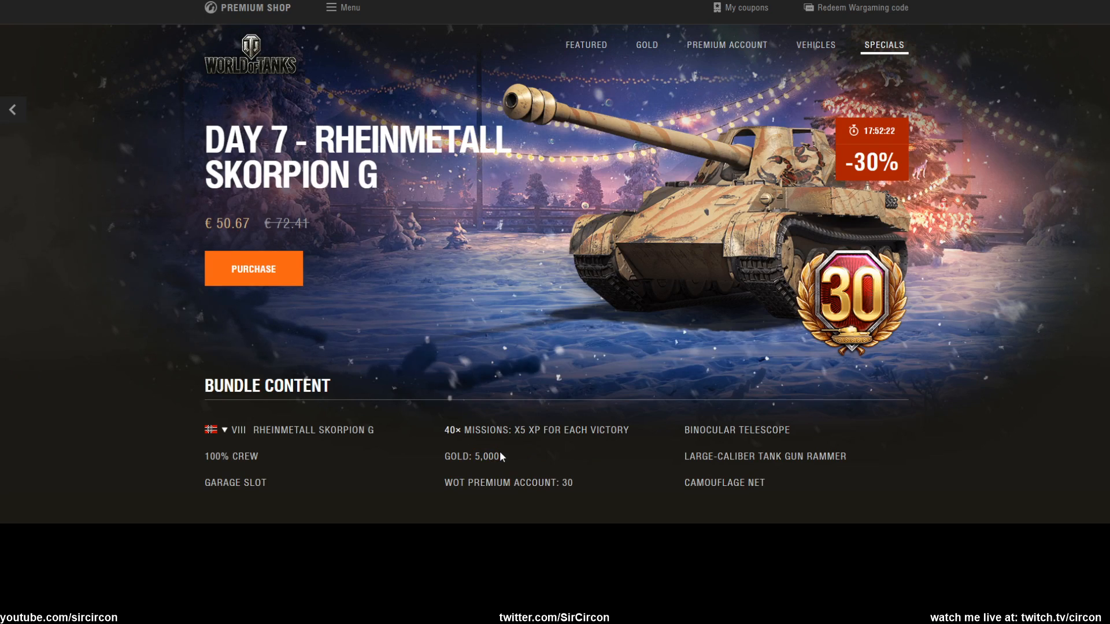
pyautogui.moveTo(899, 168)
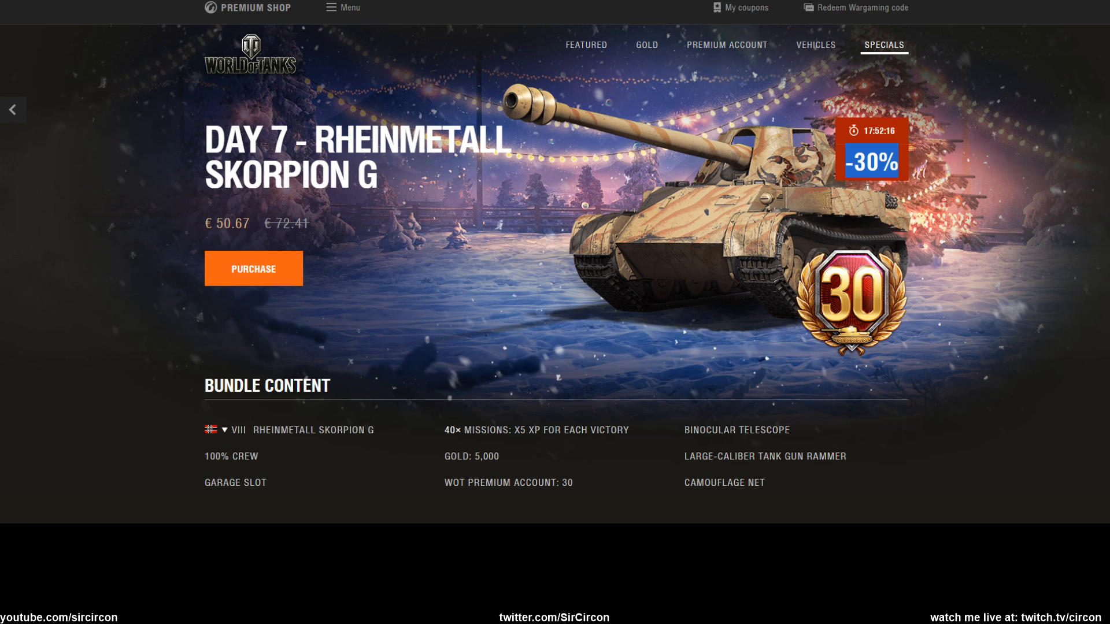
# Review the bundle contents and confirm 10,900 gold costs €38.75 for comparison.
pyautogui.click(645, 44)
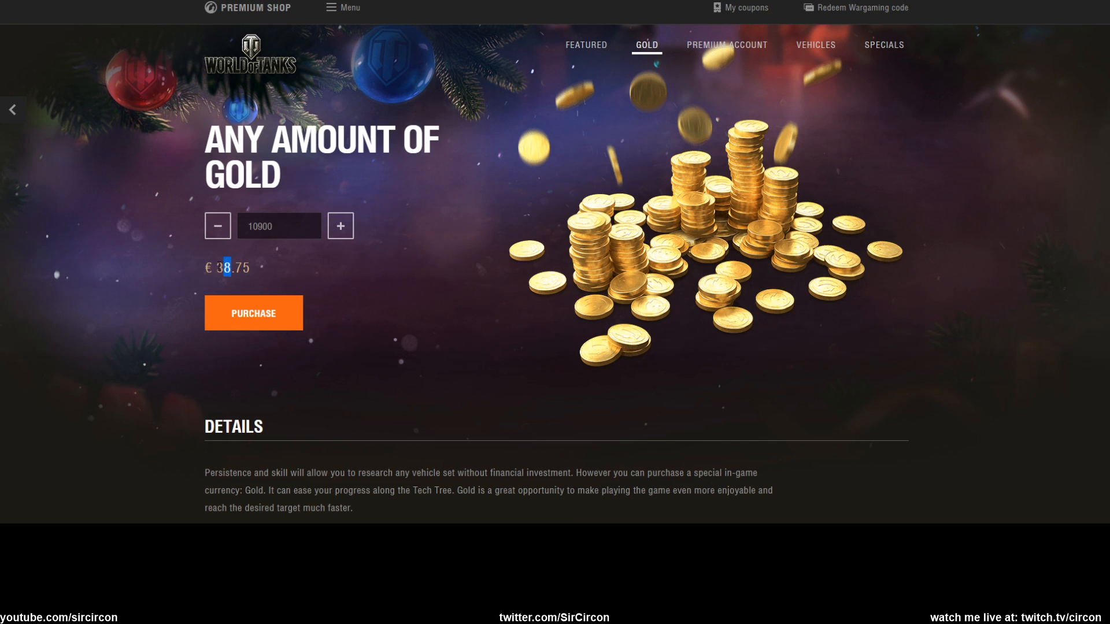
pyautogui.click(883, 44)
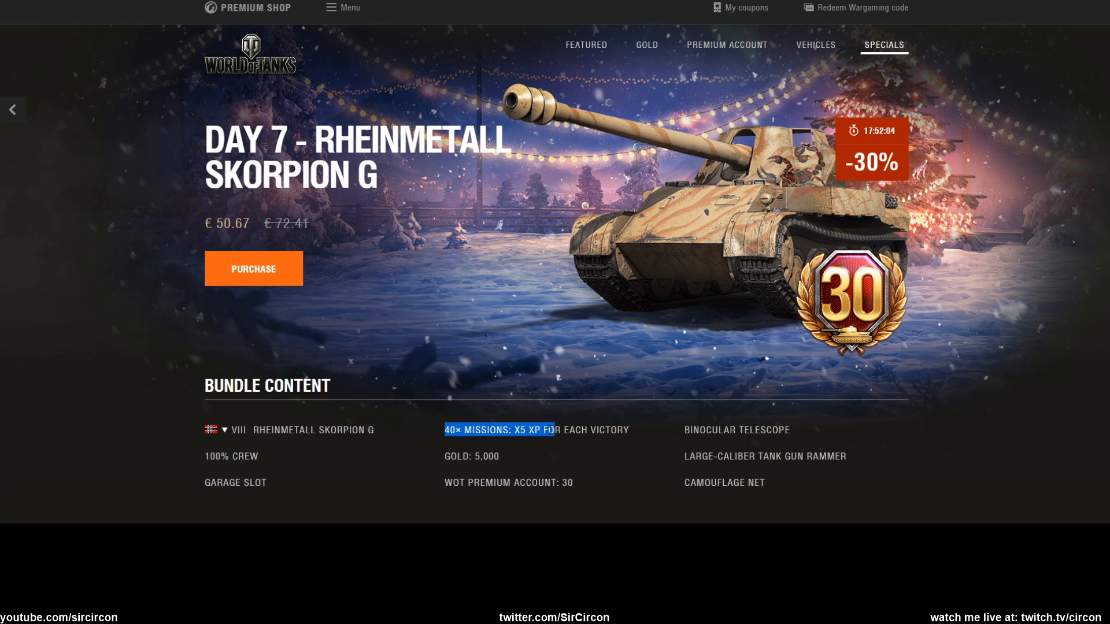
pyautogui.scroll(-3)
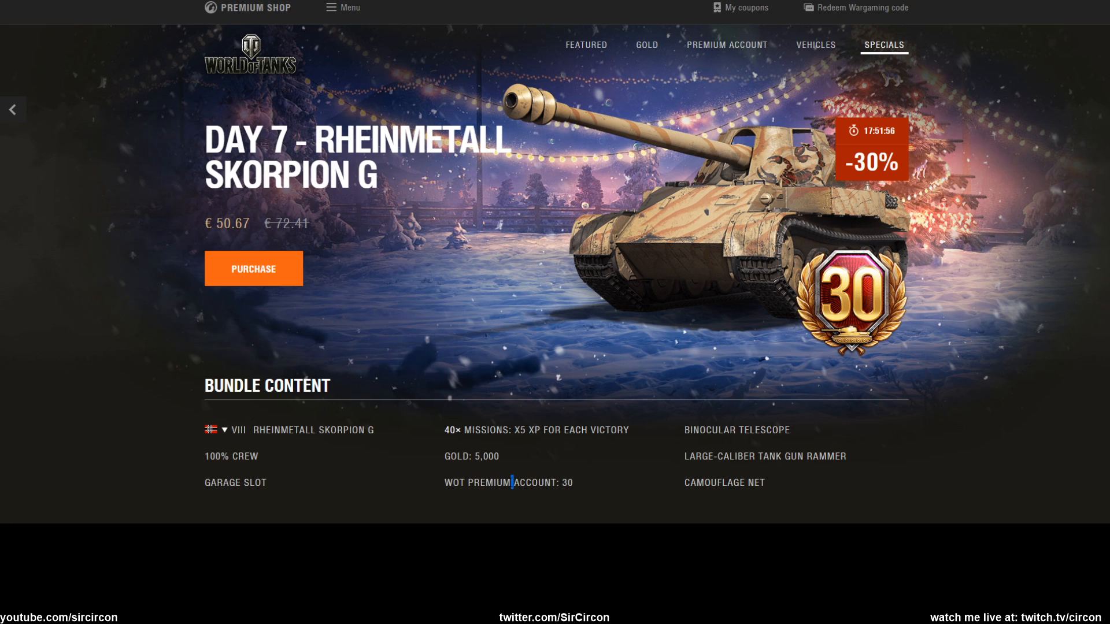
pyautogui.click(646, 45)
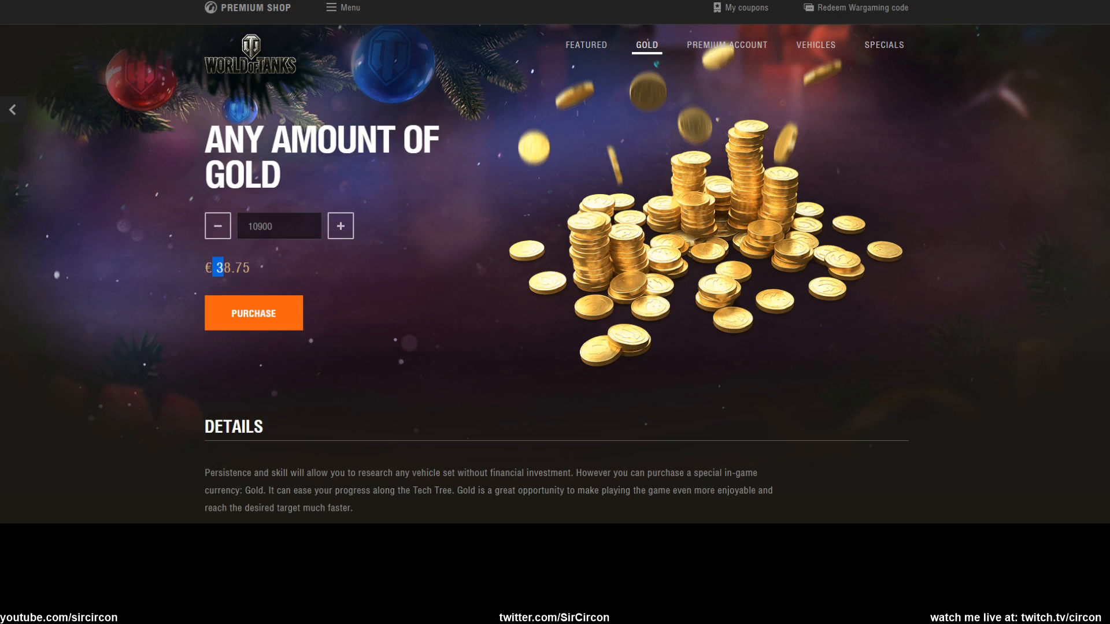
pyautogui.moveTo(413, 169)
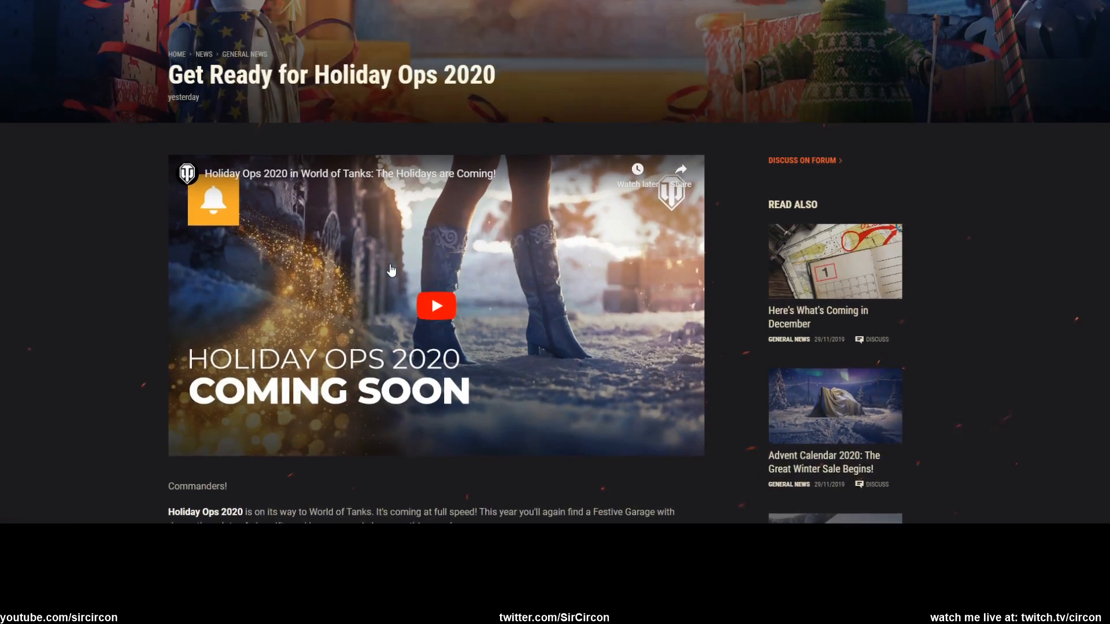
# Scroll through the Holiday Ops 2020 article before leaving for Tanks.gg.
pyautogui.scroll(3)
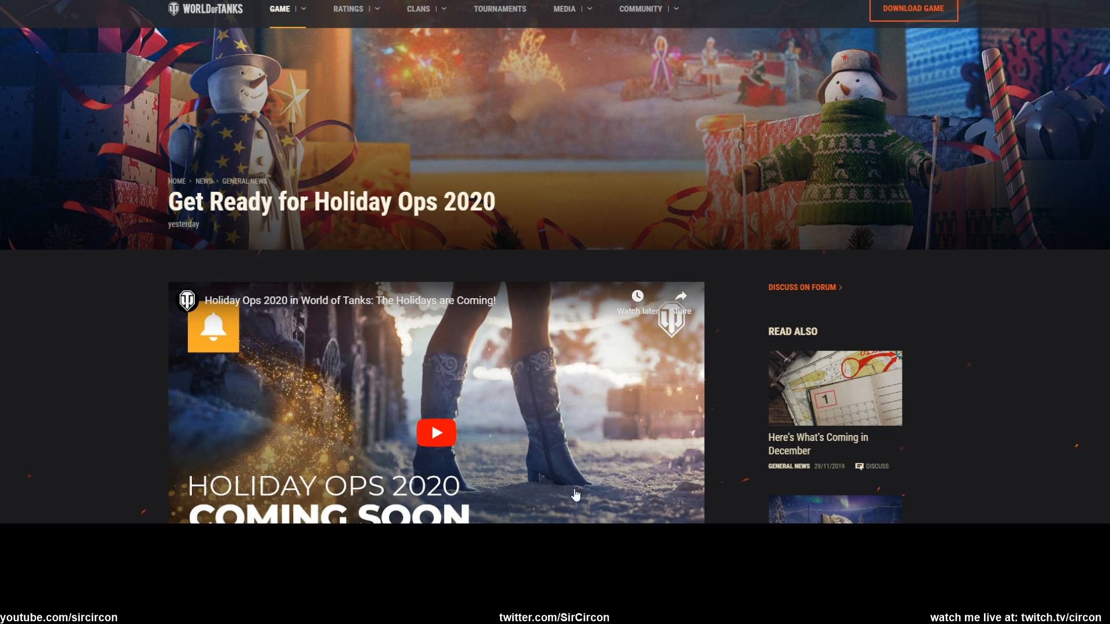
pyautogui.scroll(-3)
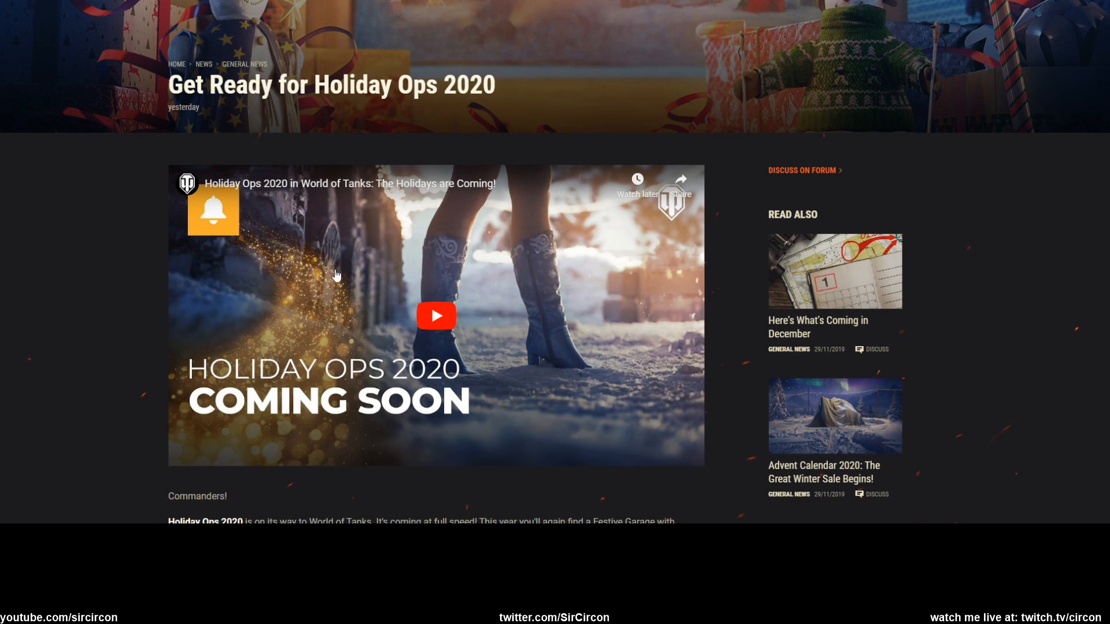
pyautogui.moveTo(314, 347)
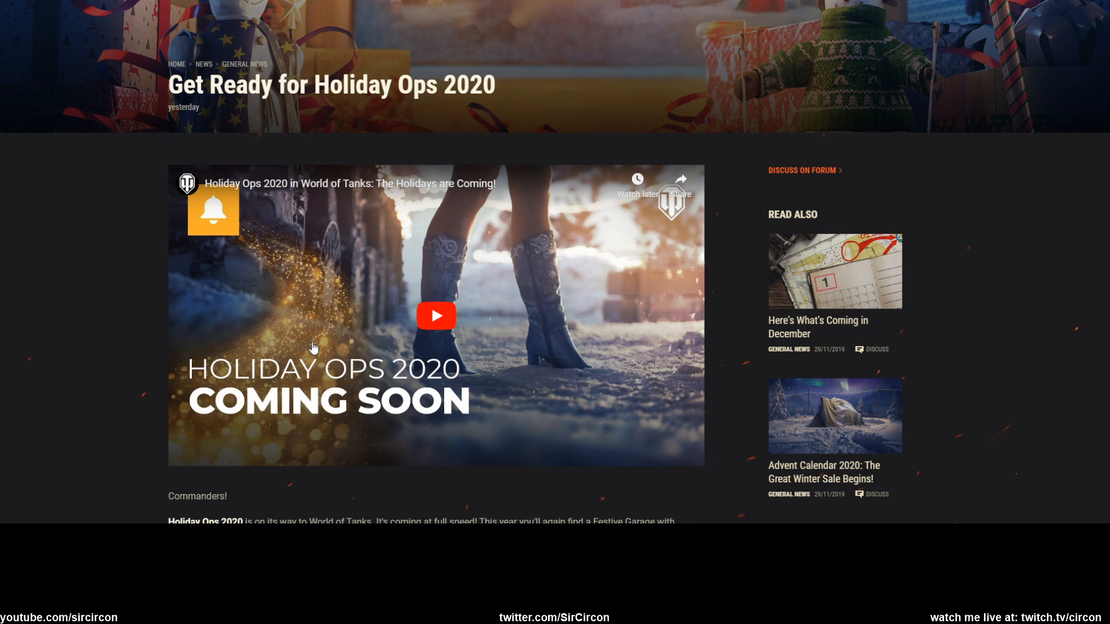
pyautogui.moveTo(532, 282)
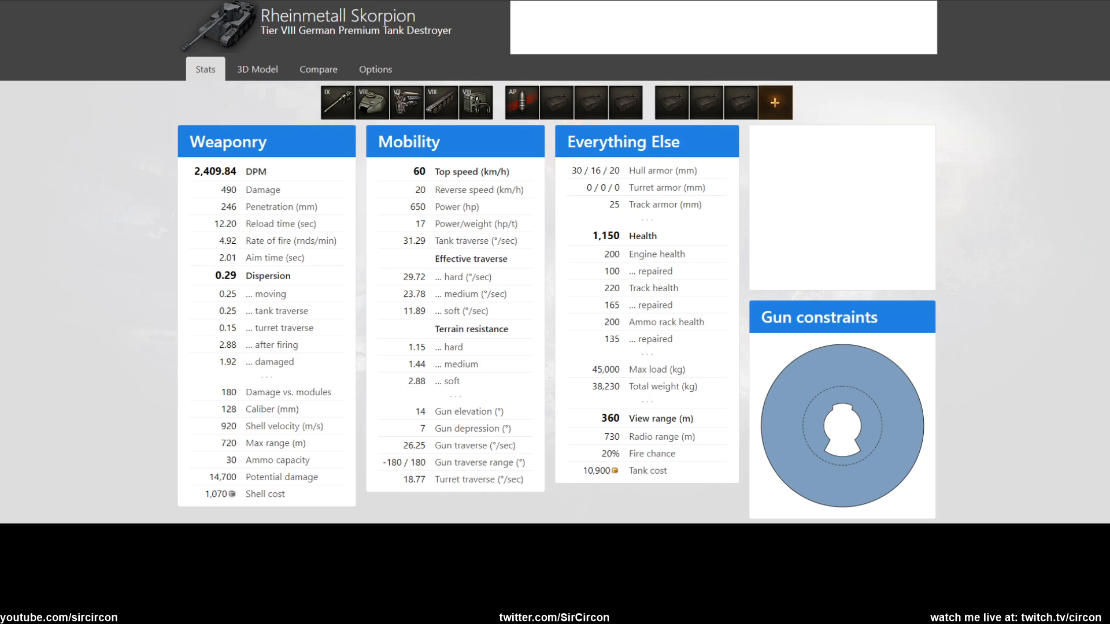
pyautogui.moveTo(678, 326)
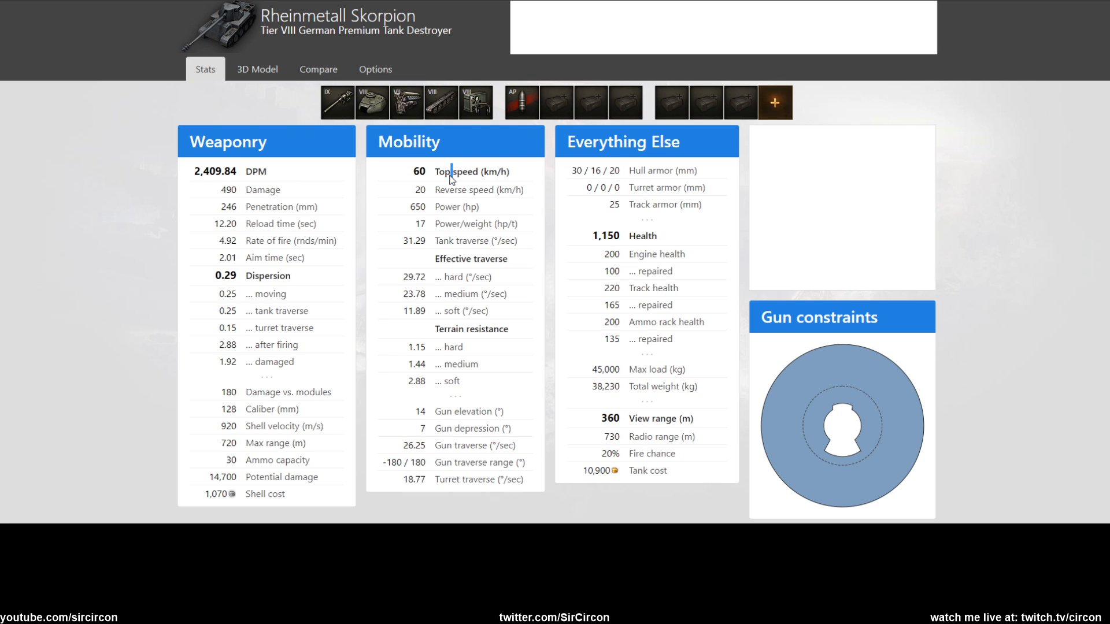
pyautogui.doubleClick(471, 171)
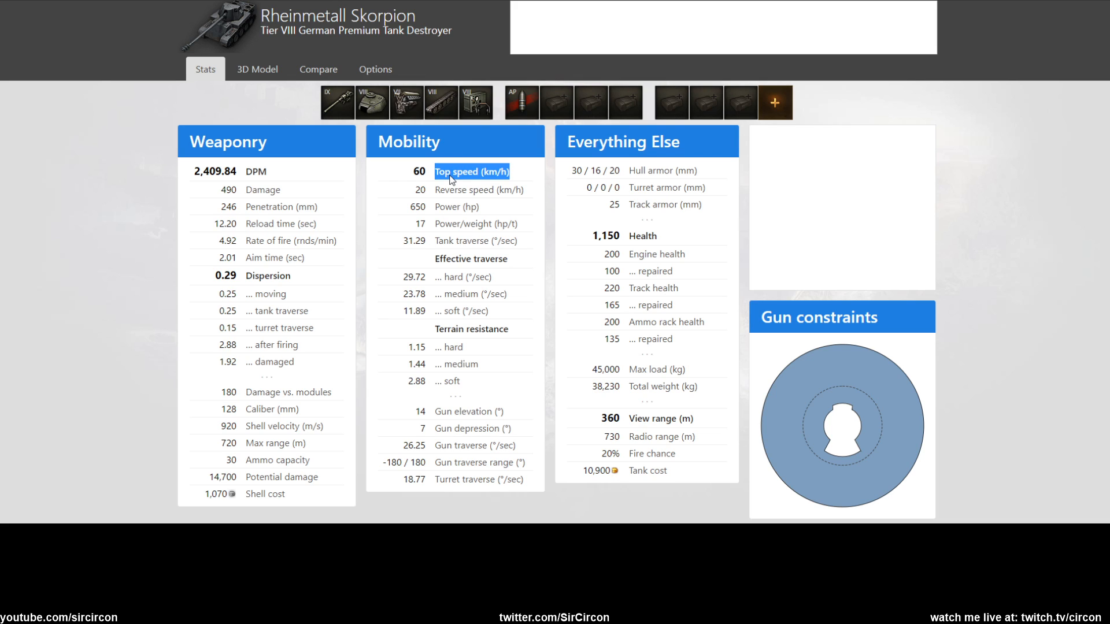
pyautogui.moveTo(293, 281)
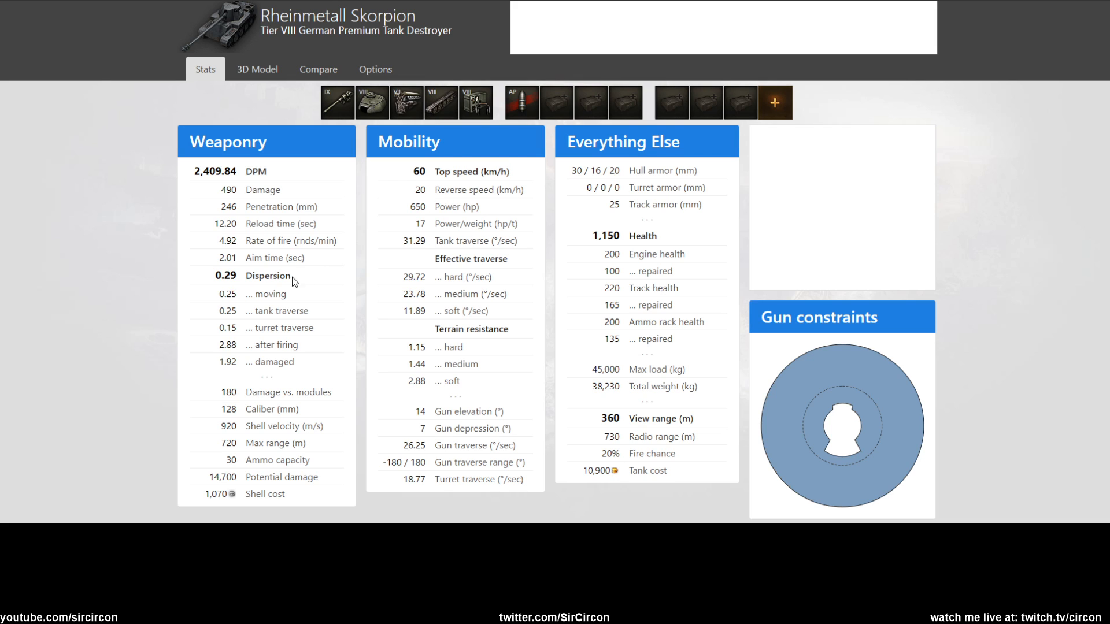
pyautogui.doubleClick(224, 275)
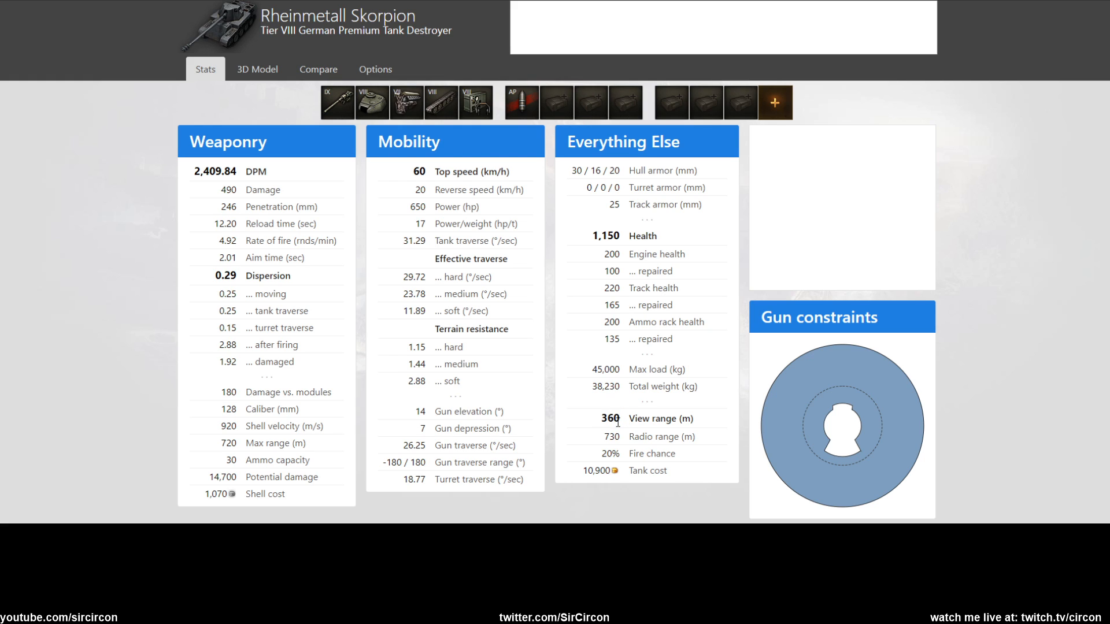
pyautogui.doubleClick(603, 454)
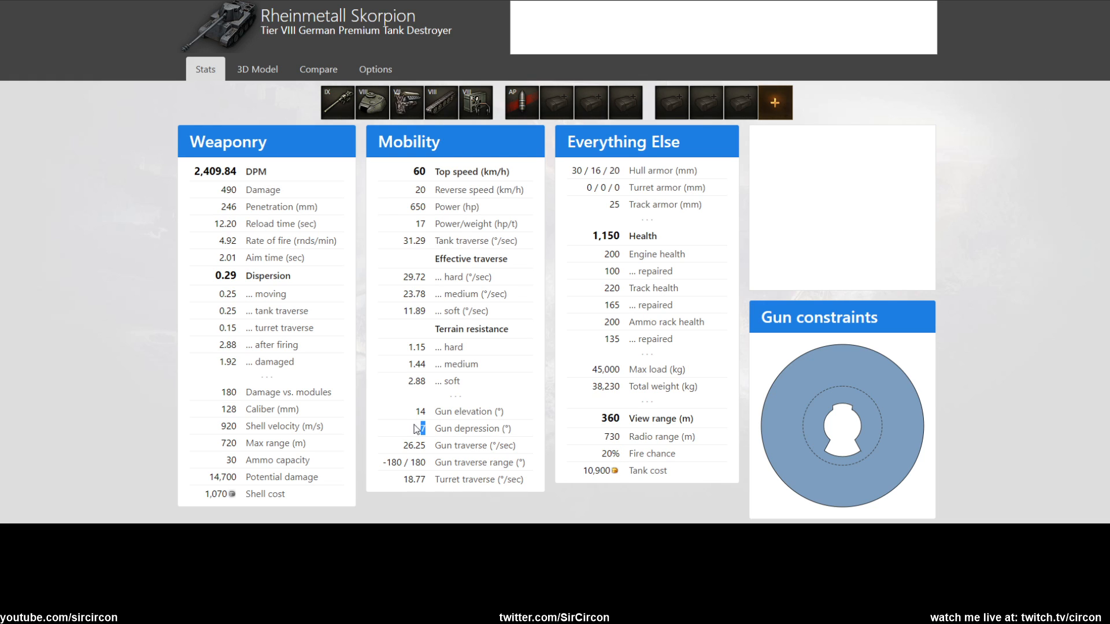
pyautogui.moveTo(318, 426)
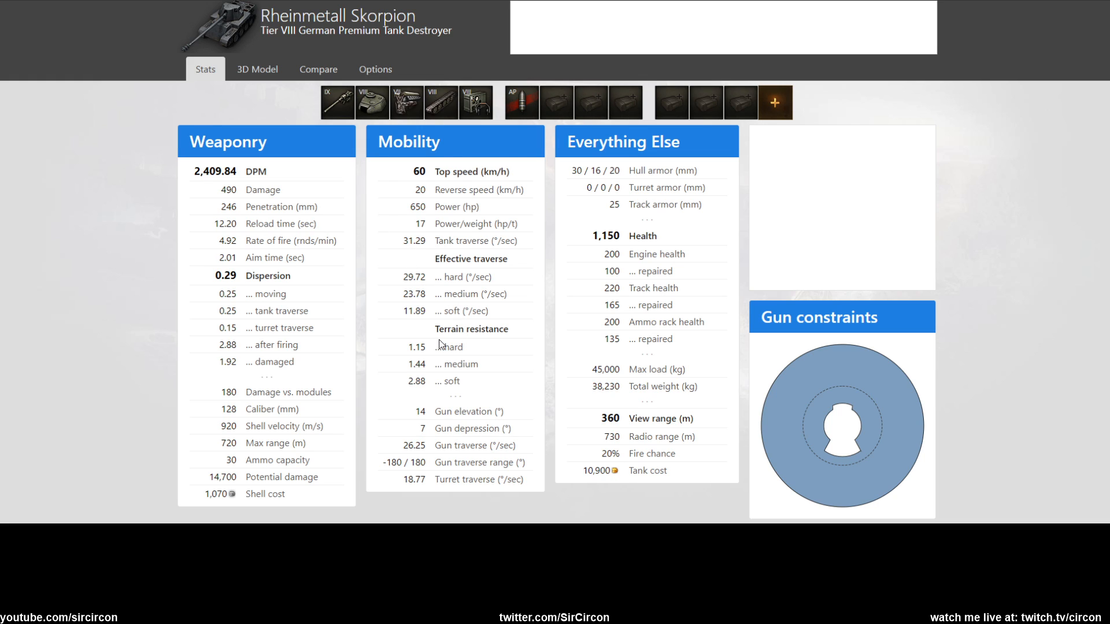
pyautogui.moveTo(400, 262)
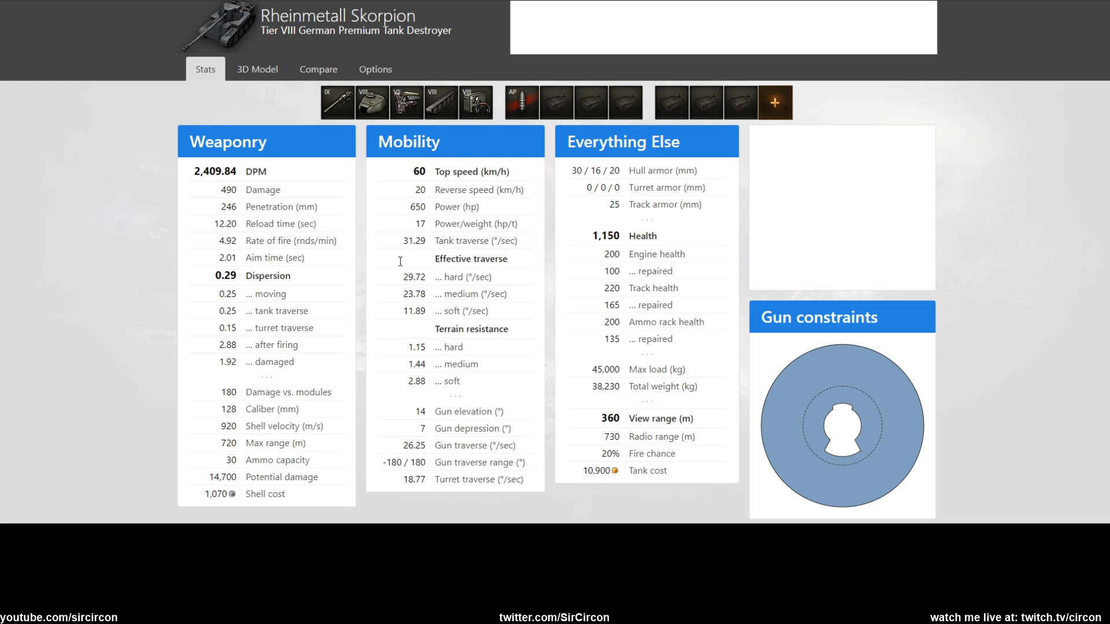
# Show the Skorpion's 3D collision armour model and list the model display modes.
pyautogui.click(256, 69)
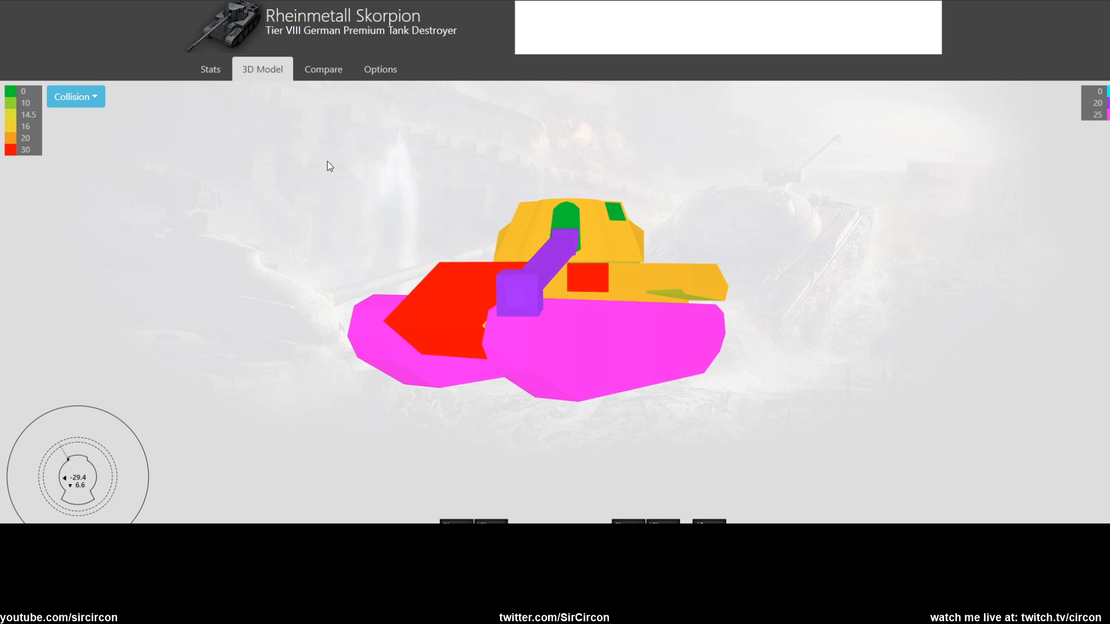
pyautogui.click(75, 96)
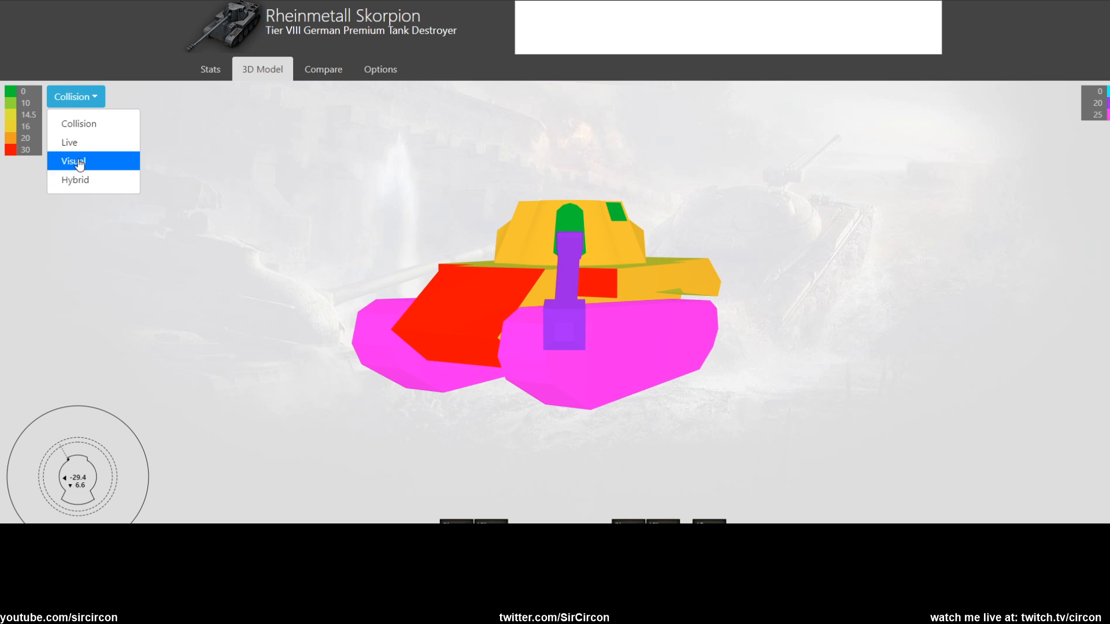
# View the textured Visual model rotated to the side, then return to the stats overview.
pyautogui.click(73, 162)
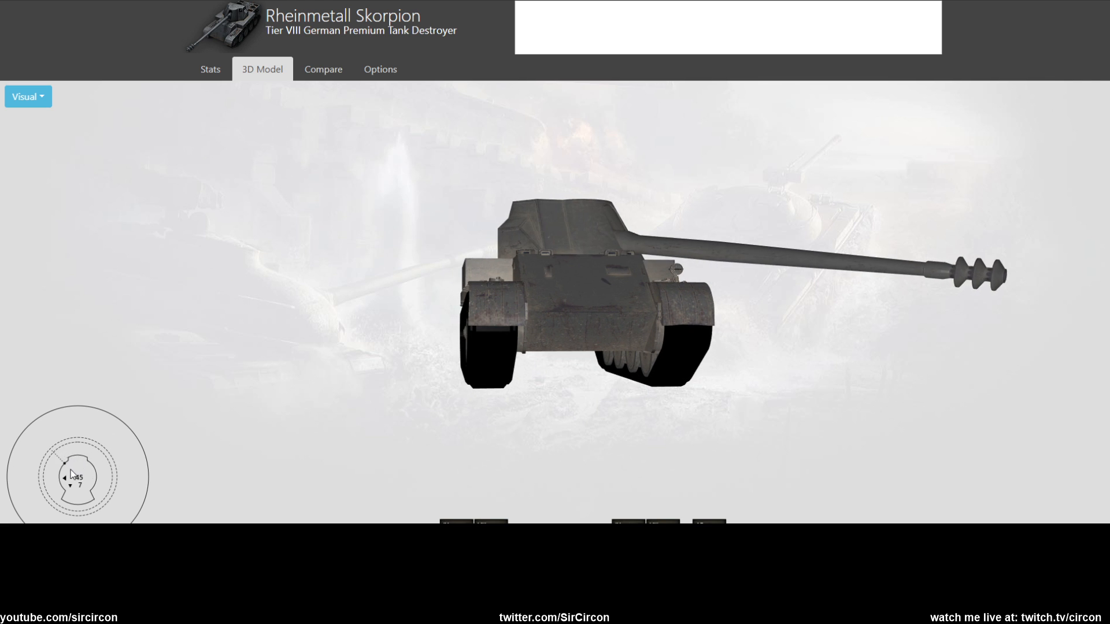
pyautogui.moveTo(71, 474); pyautogui.dragTo(268, 107)
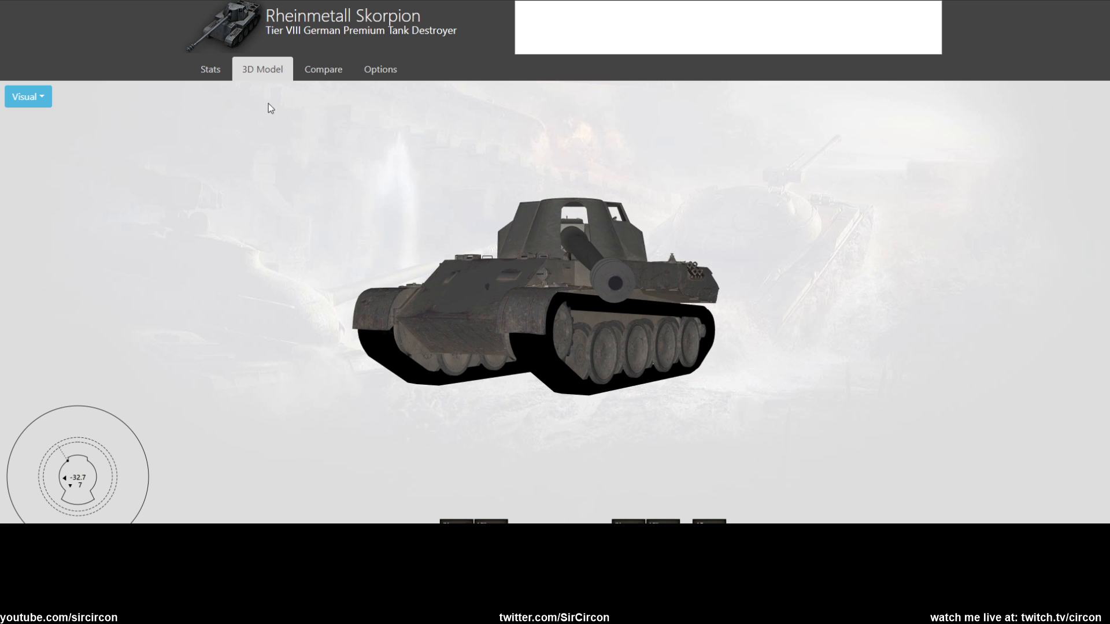
pyautogui.click(211, 69)
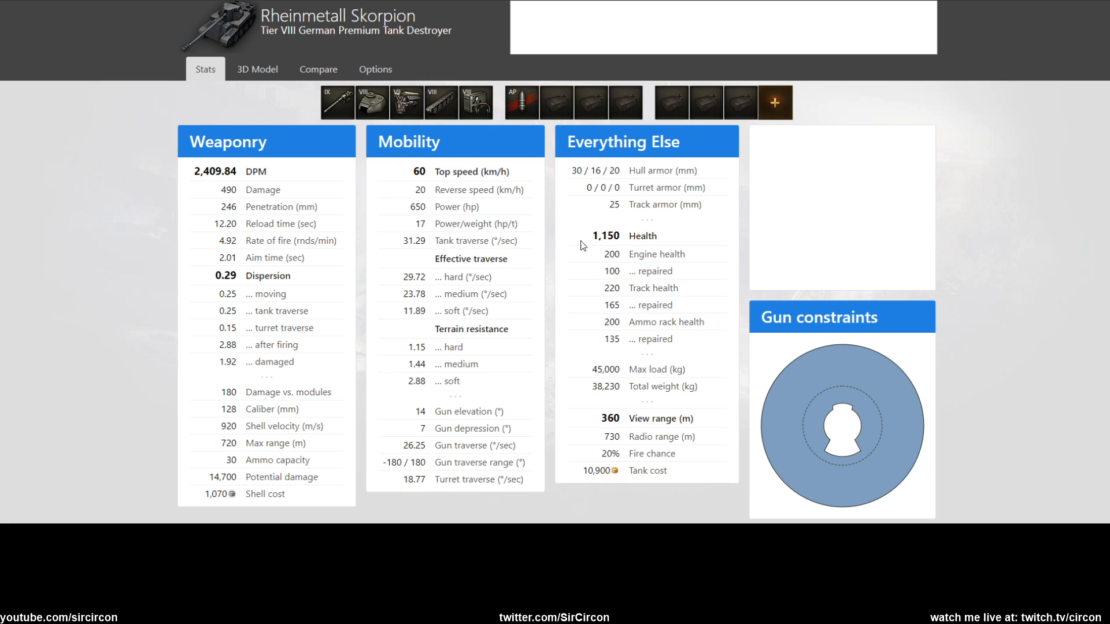
pyautogui.moveTo(571, 174)
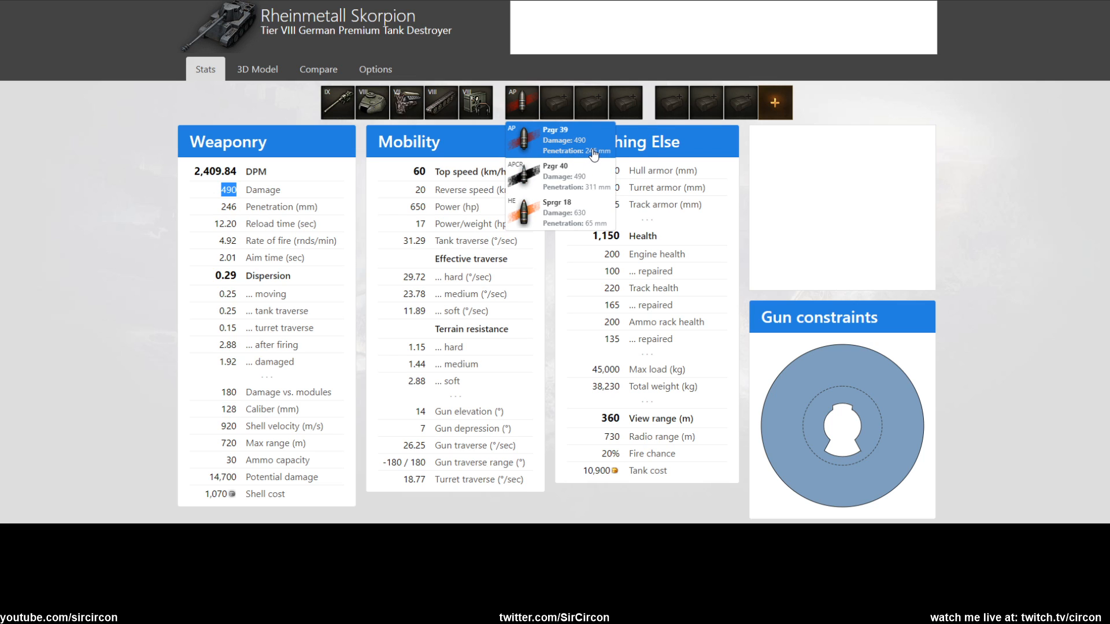
pyautogui.moveTo(596, 155)
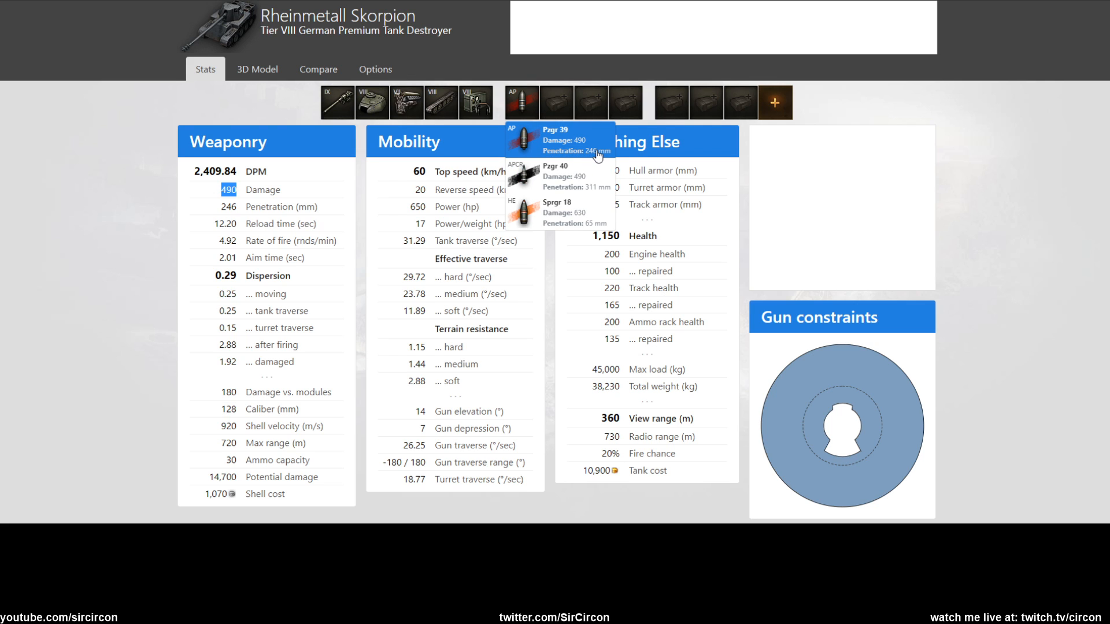
pyautogui.moveTo(577, 176)
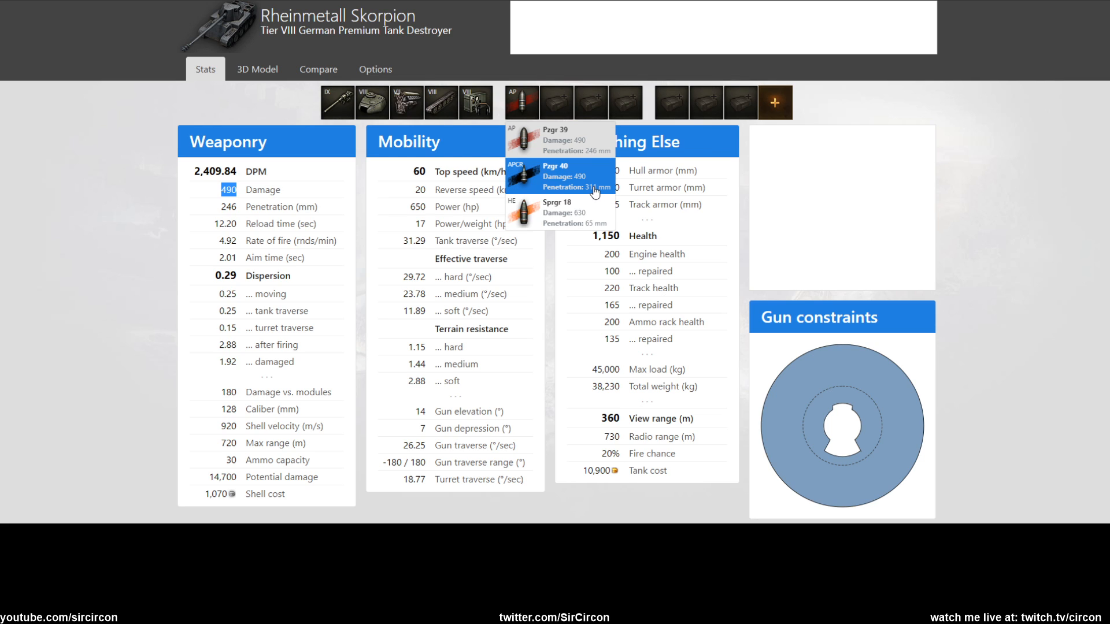
# Load the Pzgr 40 APCR shell noting 920 velocity, then pick Sprgr 18 HE from the shell list.
pyautogui.click(559, 177)
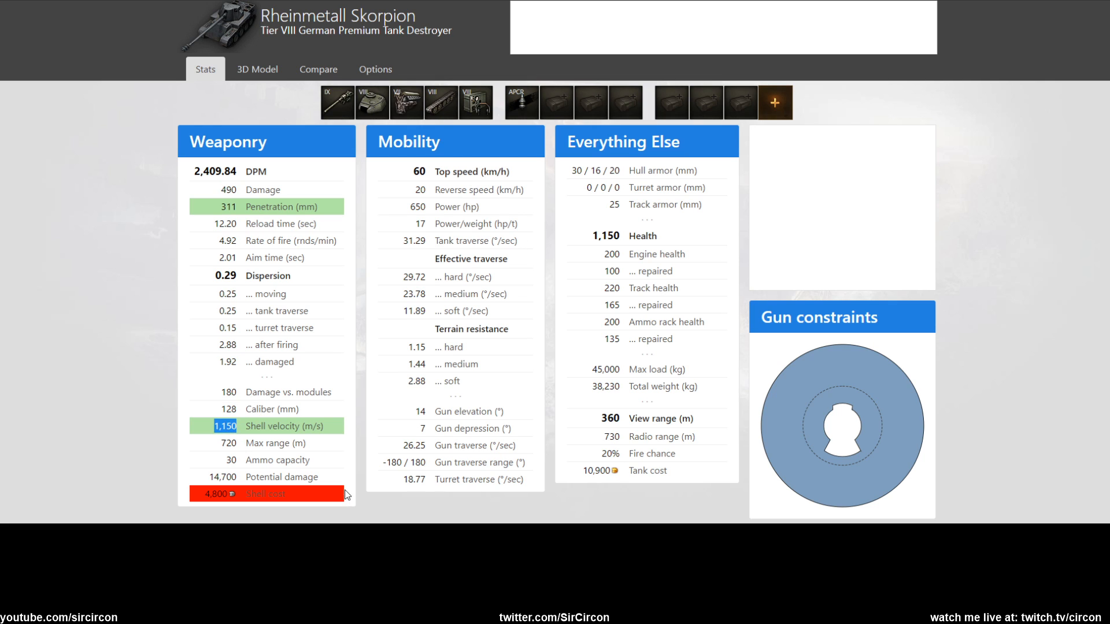
pyautogui.click(520, 101)
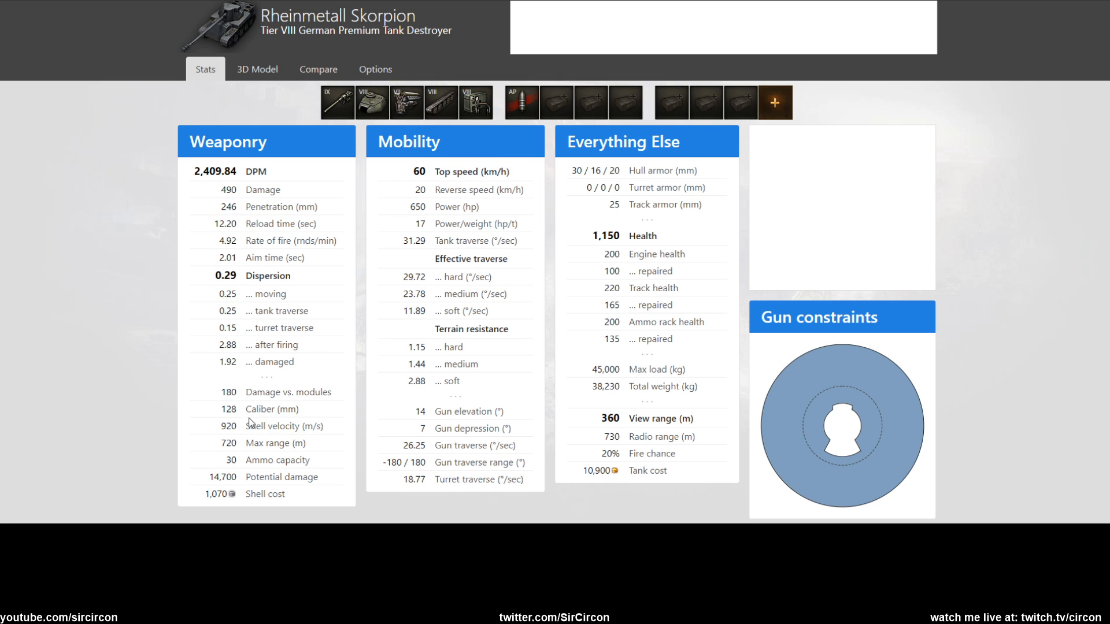
pyautogui.doubleClick(227, 425)
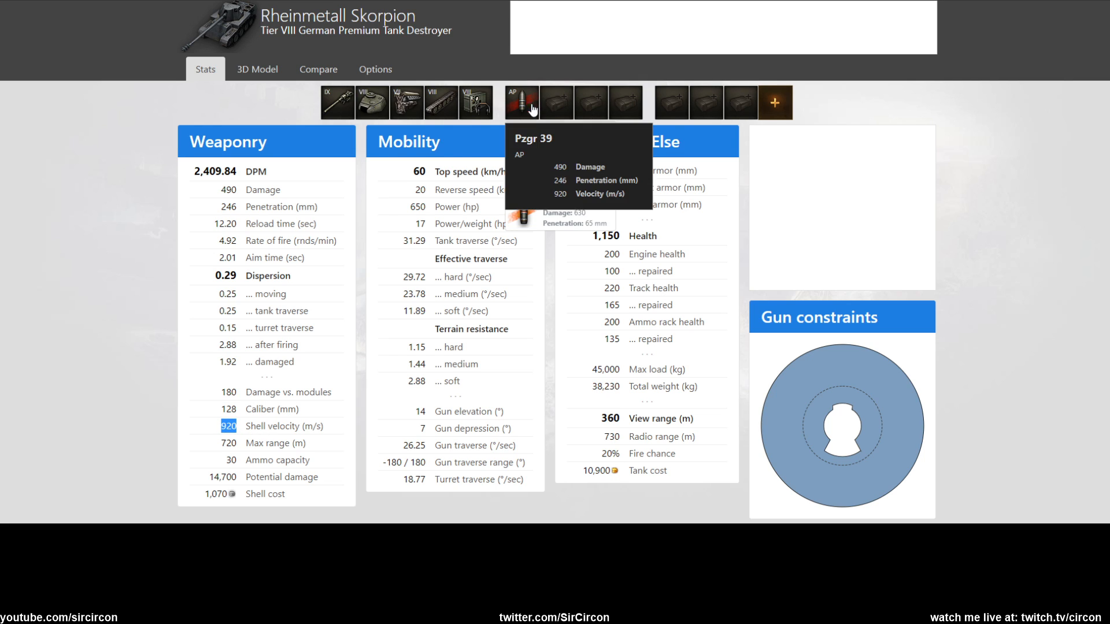
pyautogui.click(479, 101)
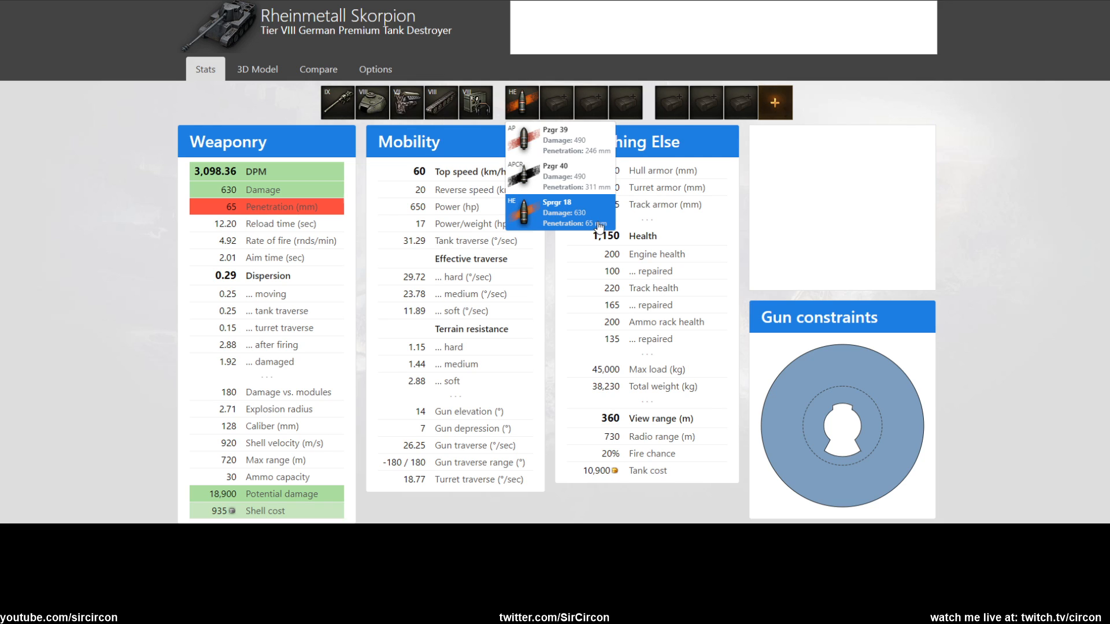
pyautogui.moveTo(589, 232)
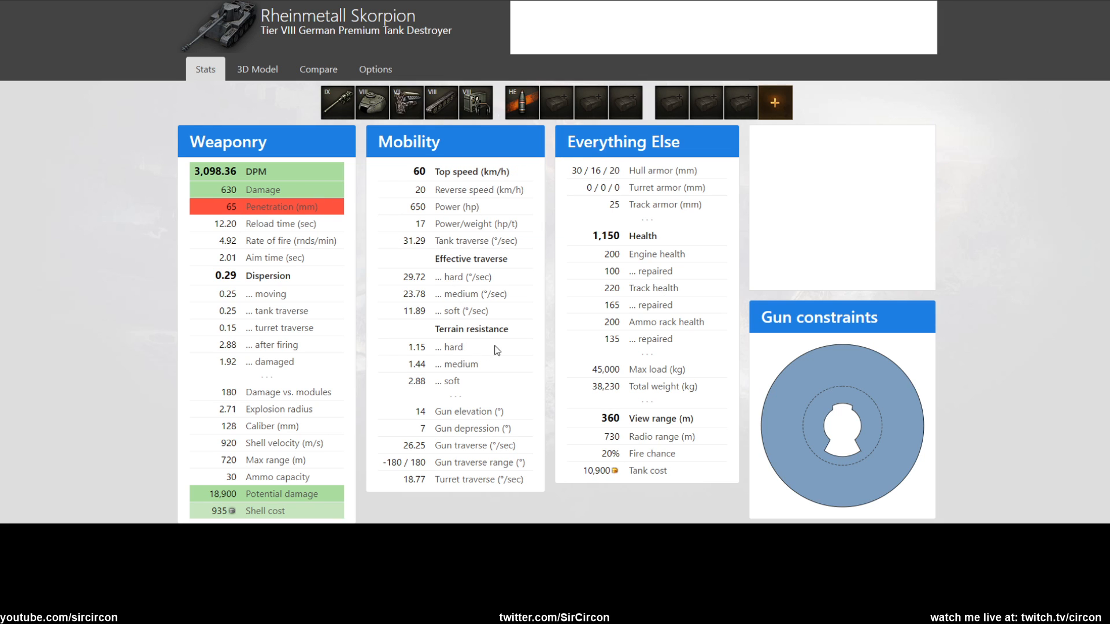
pyautogui.doubleClick(604, 236)
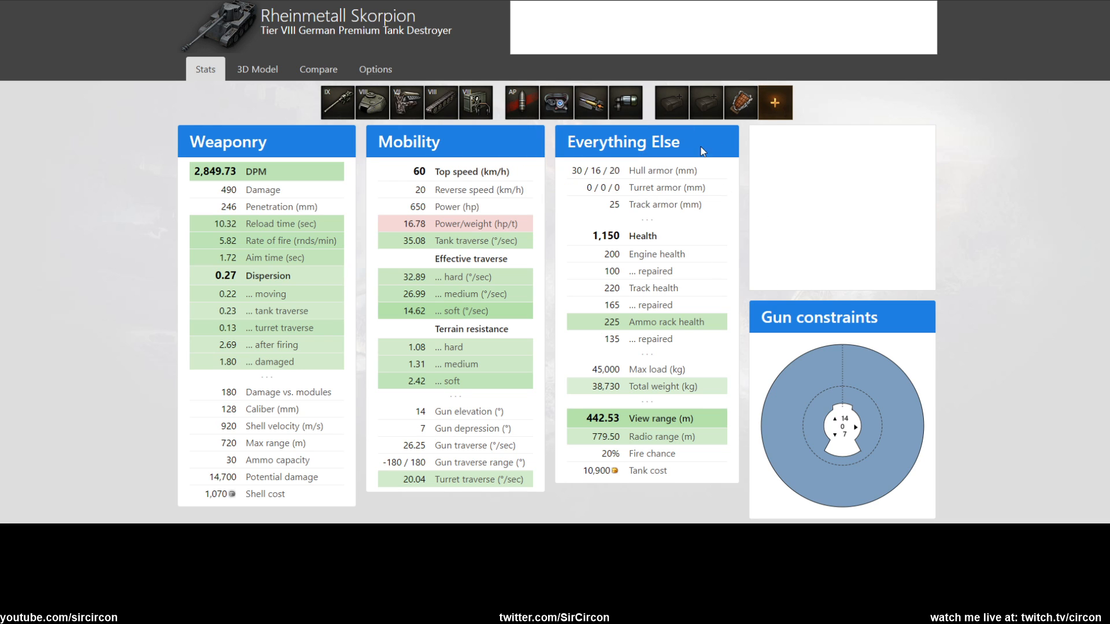
# Note the boosted 442.53 m view range and scroll toward the crew skills.
pyautogui.doubleClick(606, 419)
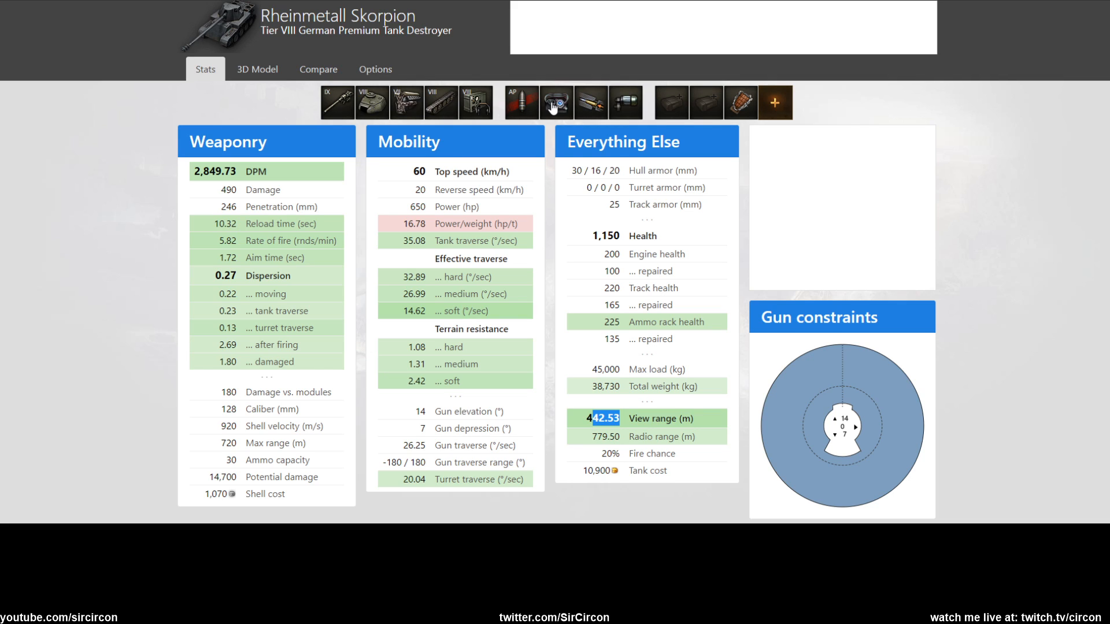
pyautogui.moveTo(608, 436)
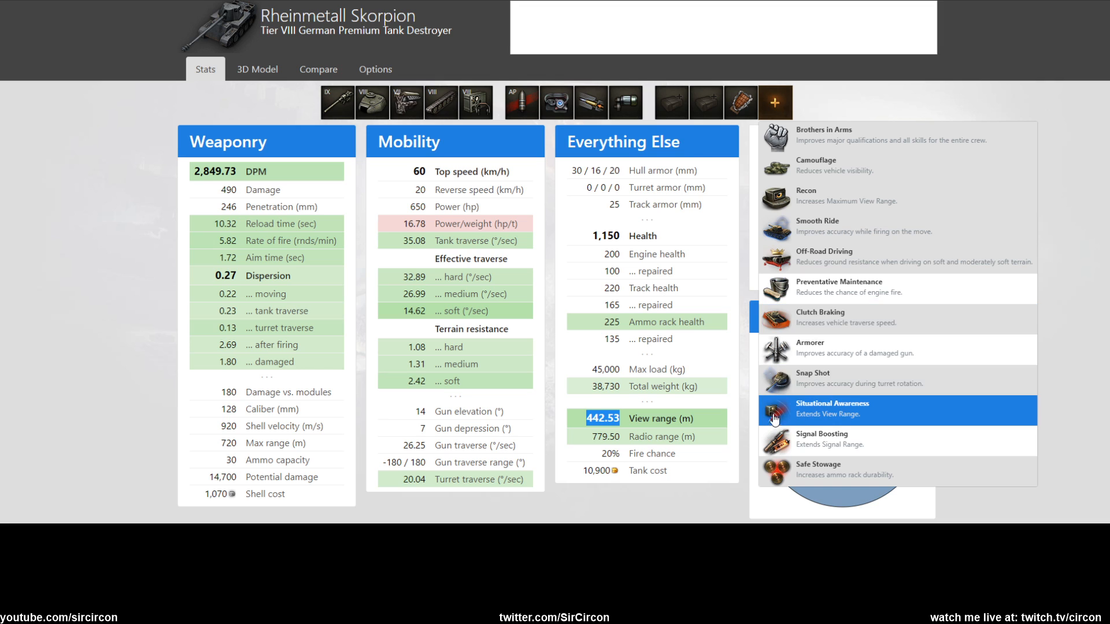
pyautogui.scroll(-3)
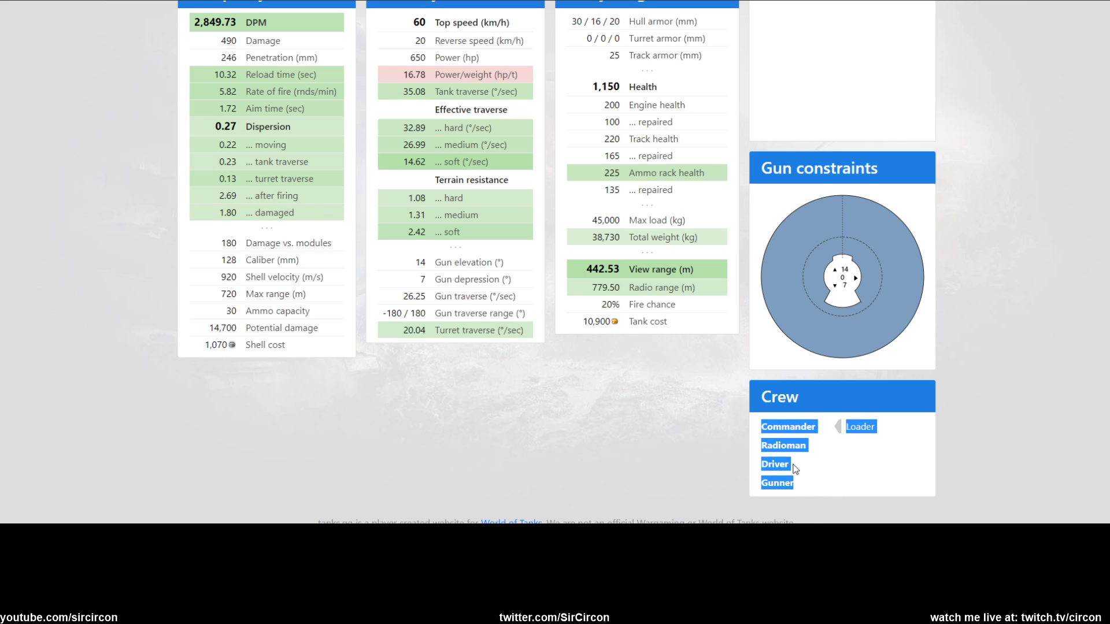
# Review the gun constraints values, 7° depression, alongside the crew panel.
pyautogui.click(787, 426)
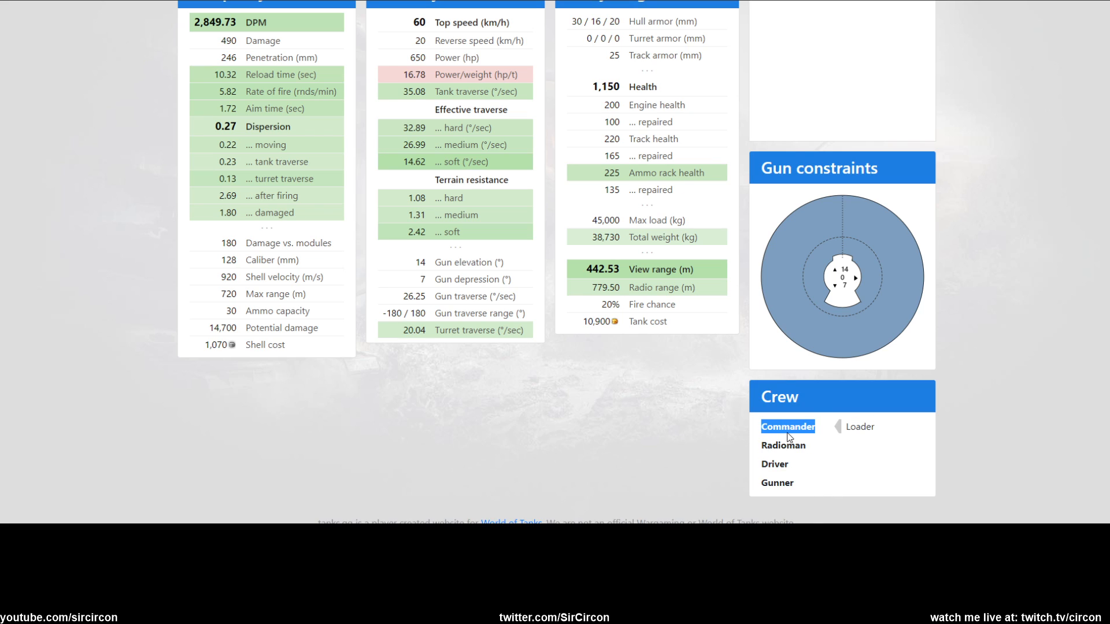
pyautogui.click(858, 426)
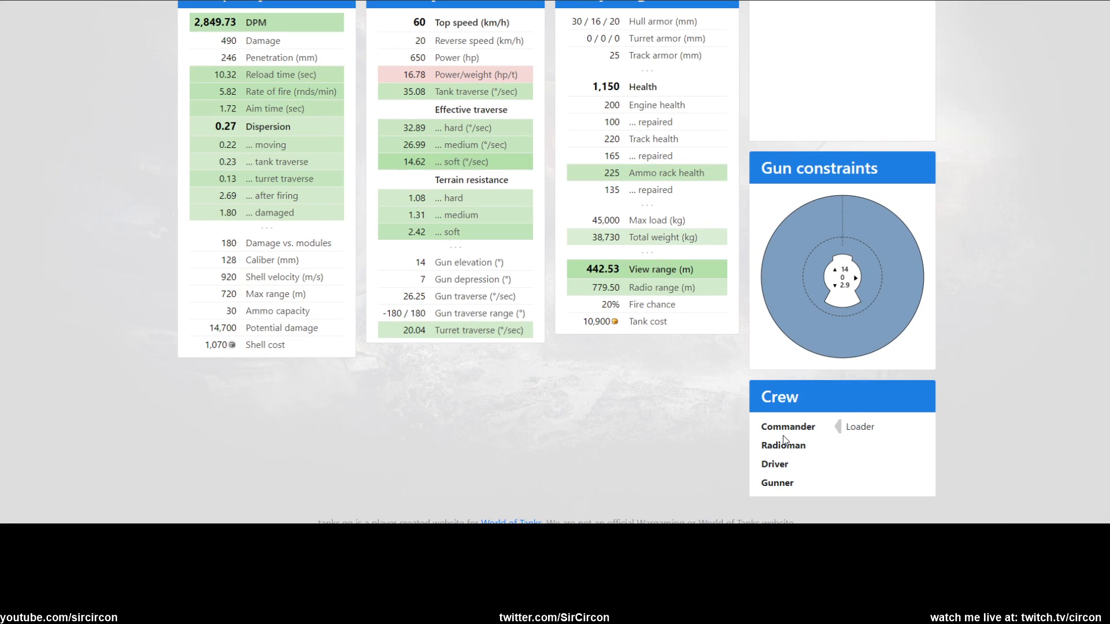
pyautogui.doubleClick(787, 426)
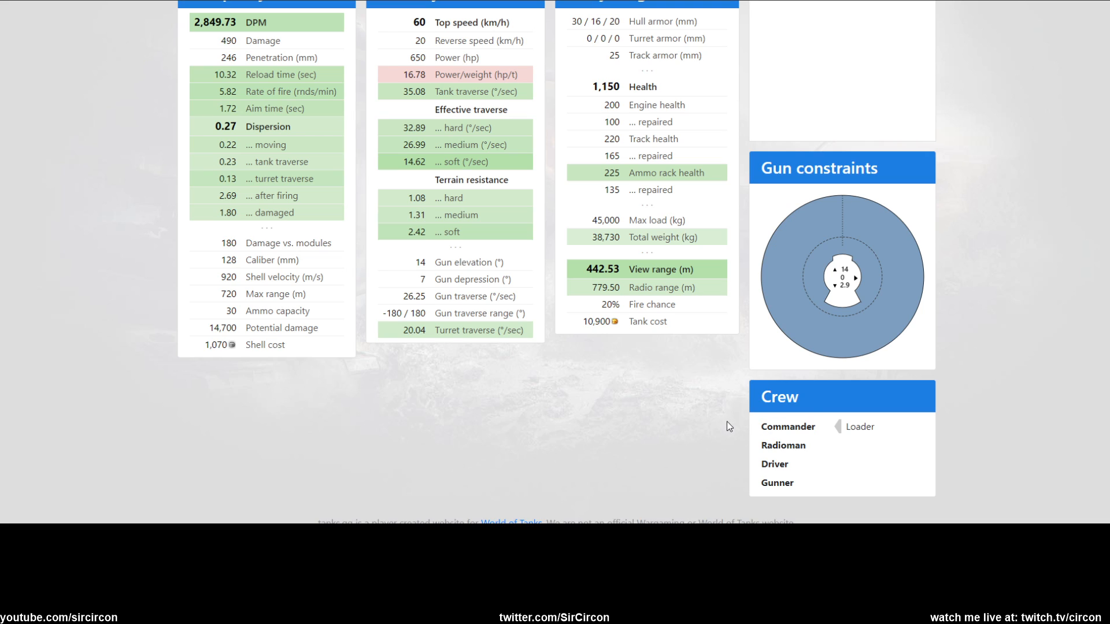
pyautogui.doubleClick(774, 463)
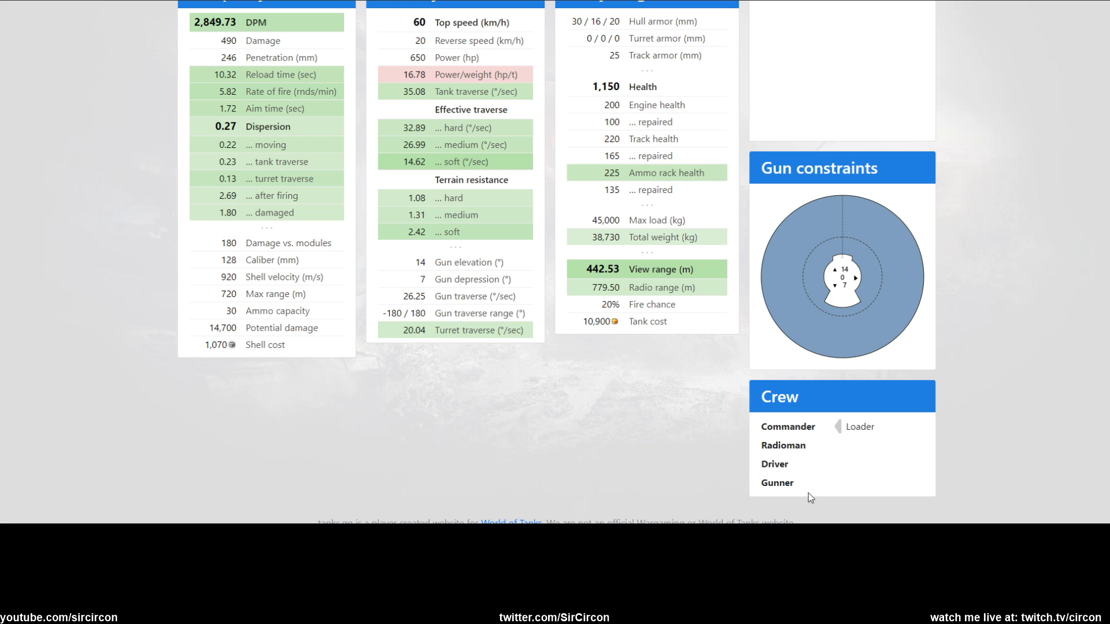
# Return to the top stat panels and open the ammo slot's shell type list.
pyautogui.scroll(3)
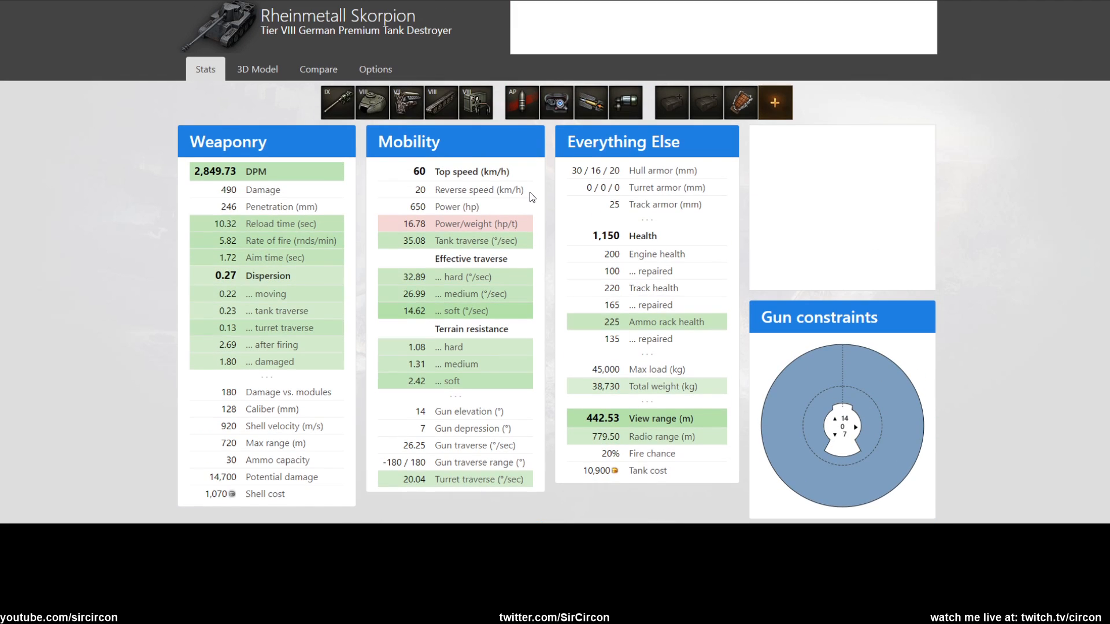
pyautogui.moveTo(663, 245)
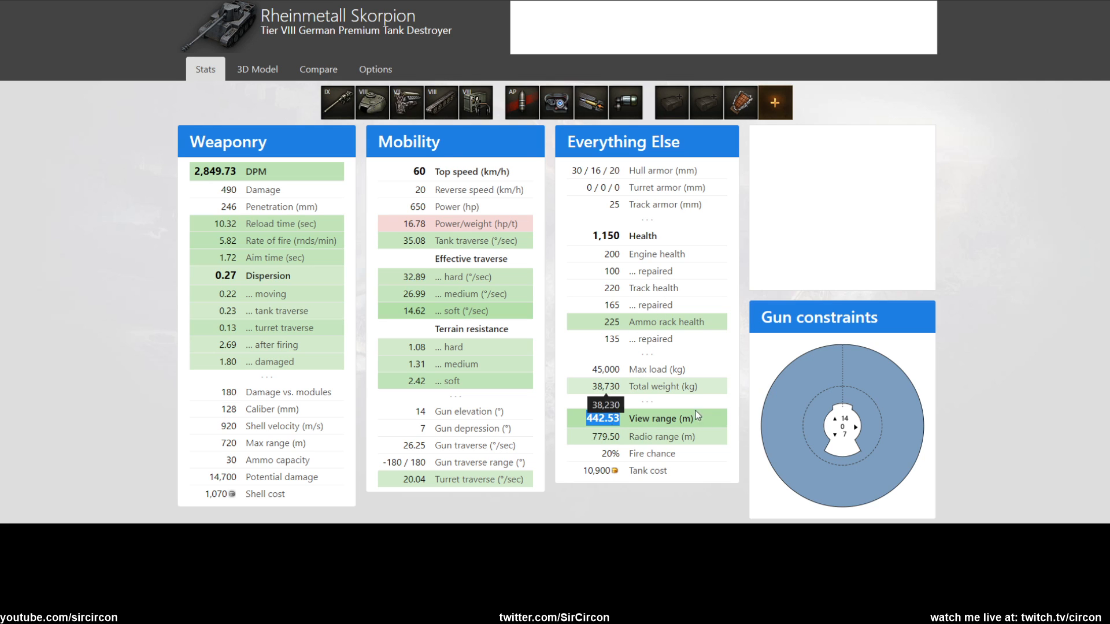
pyautogui.click(775, 101)
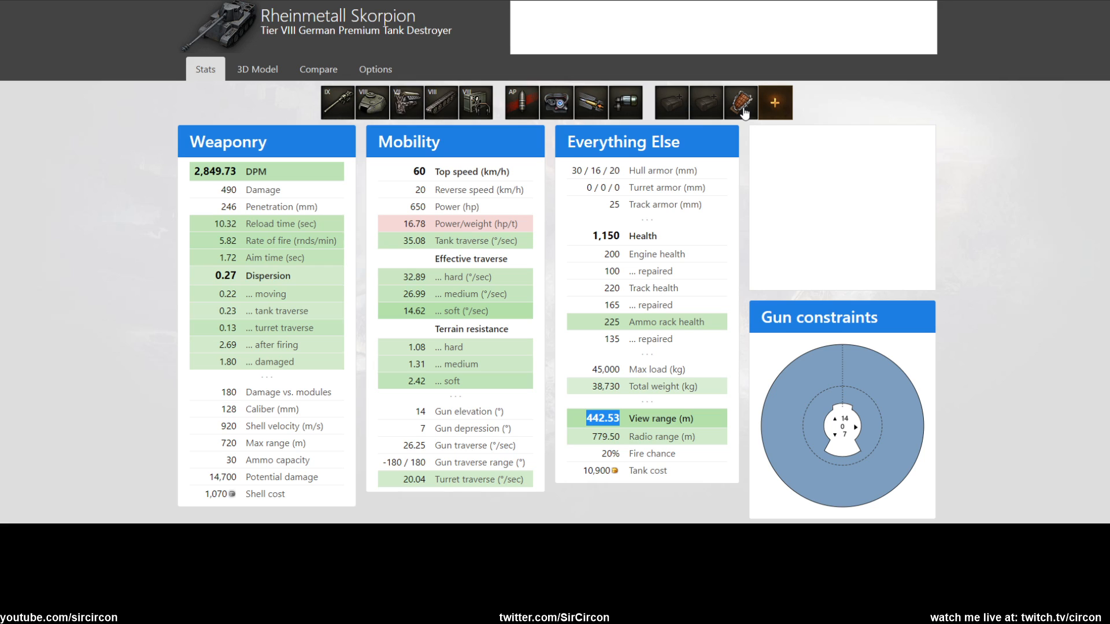
pyautogui.moveTo(677, 370)
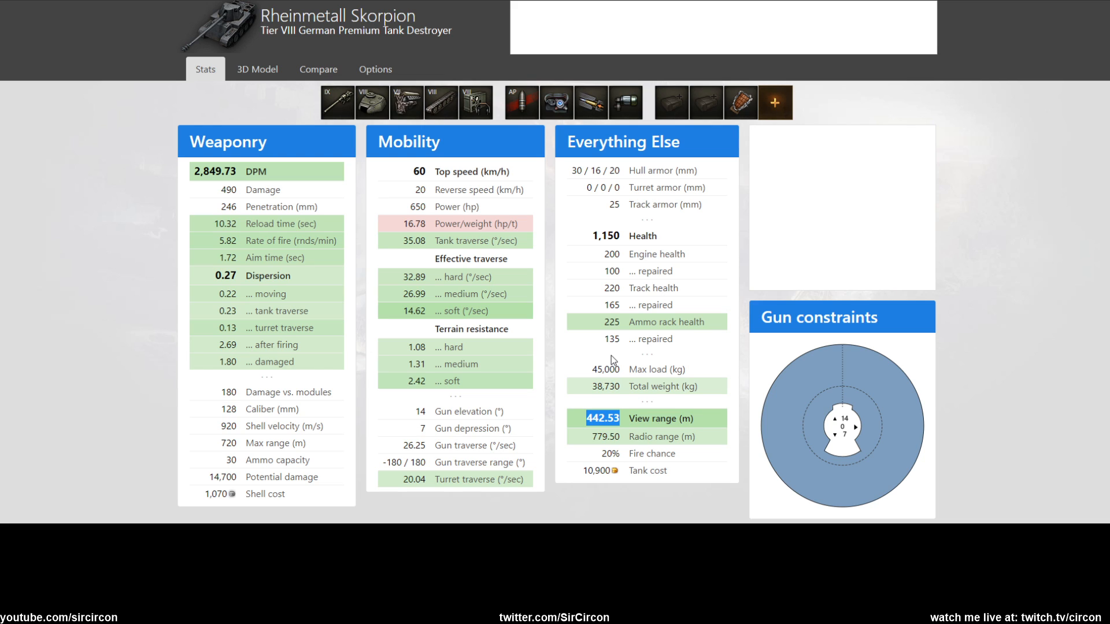
pyautogui.moveTo(220, 185)
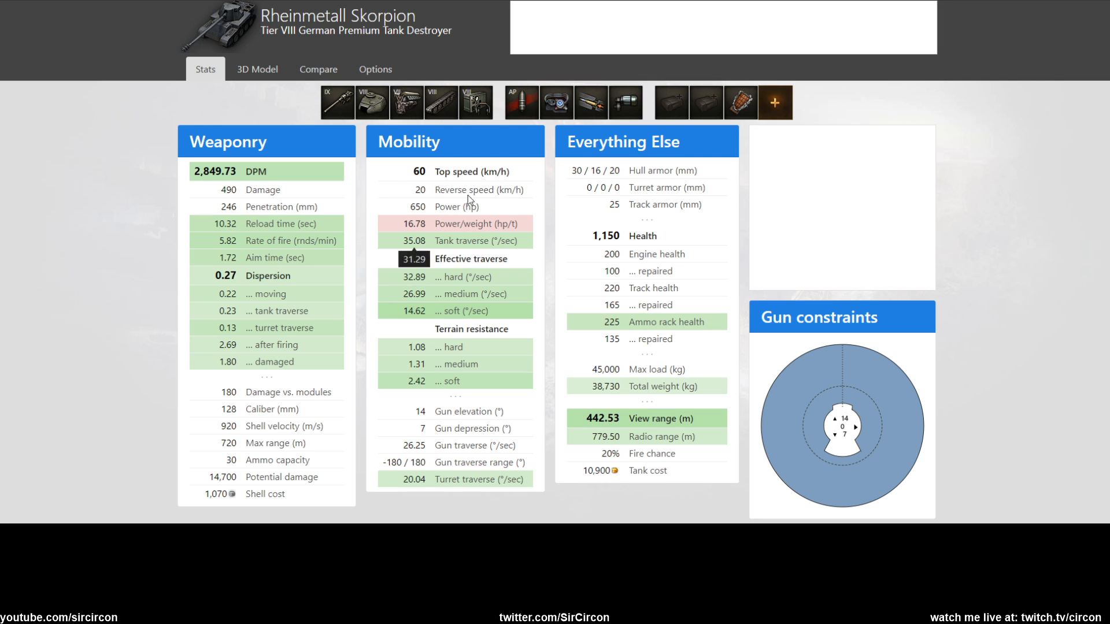
pyautogui.moveTo(520, 102)
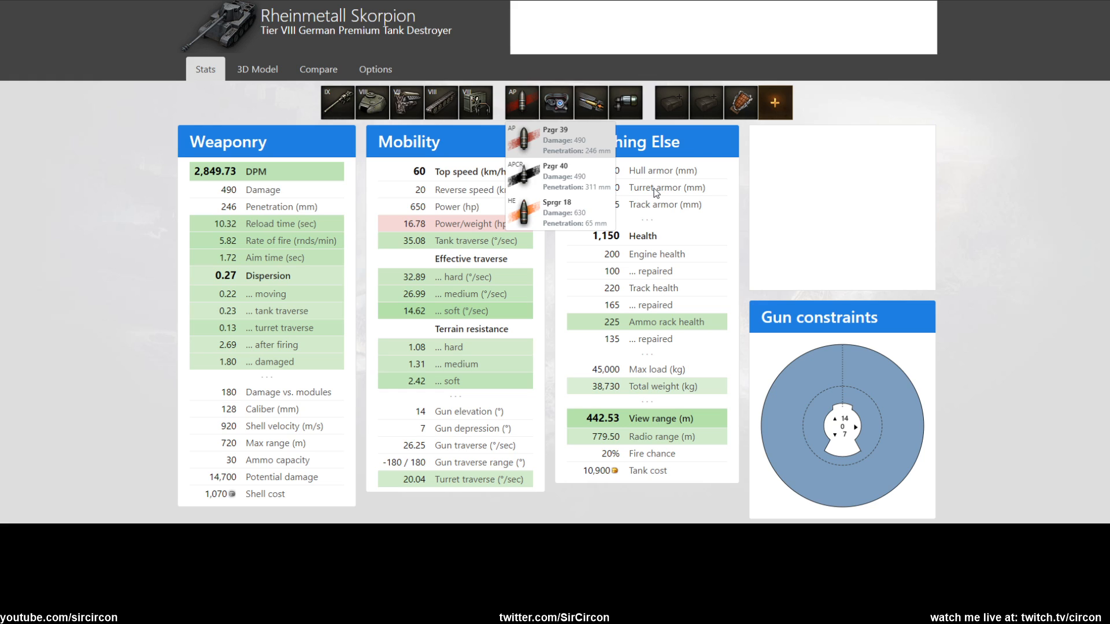
pyautogui.moveTo(652, 207)
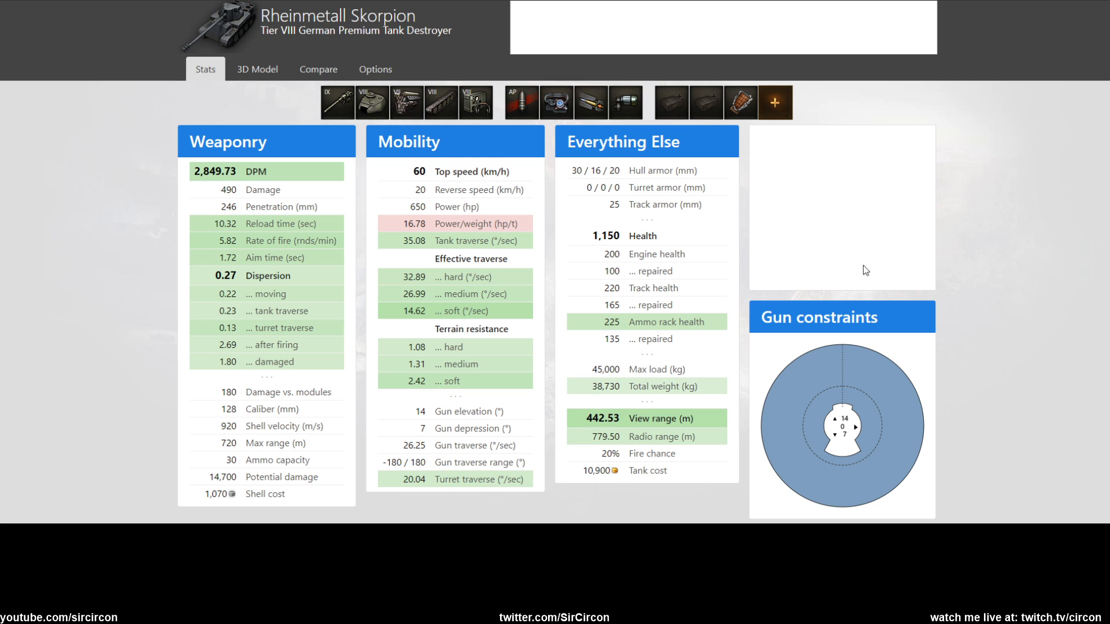
pyautogui.moveTo(677, 66)
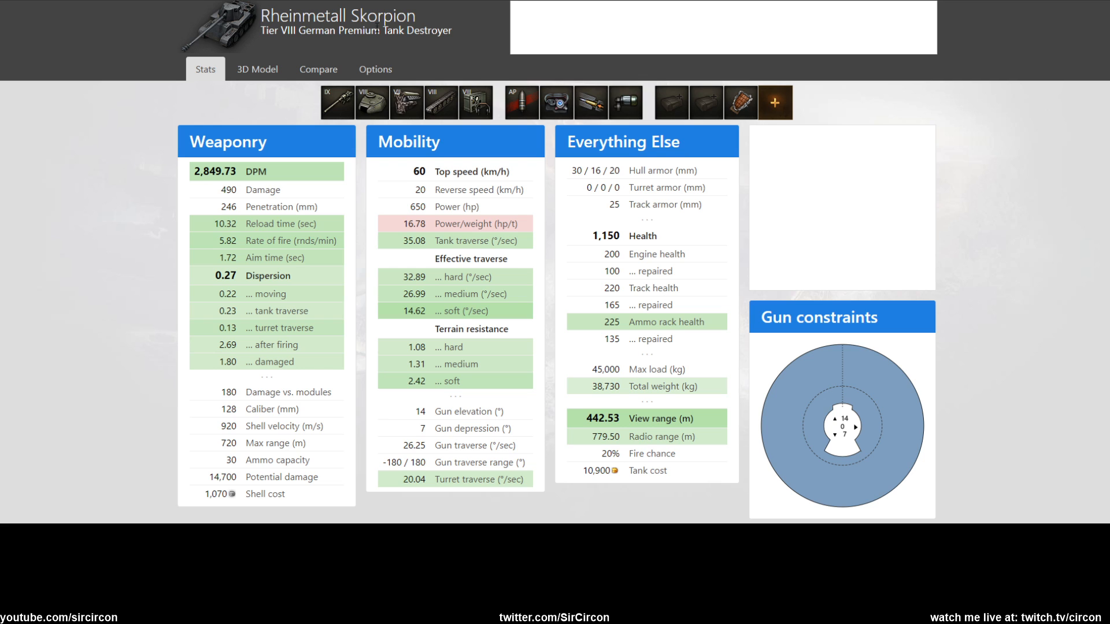
# Note the €18.86 price for 5000 gold, then go back to the Skorpion bundle tab.
pyautogui.doubleClick(384, 16)
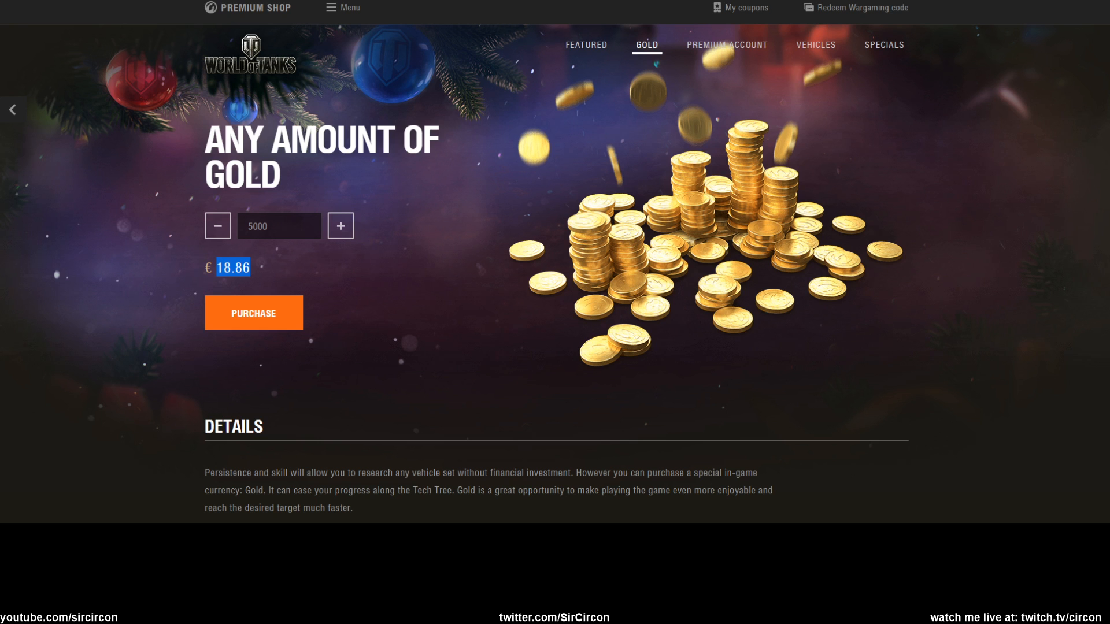
pyautogui.click(883, 45)
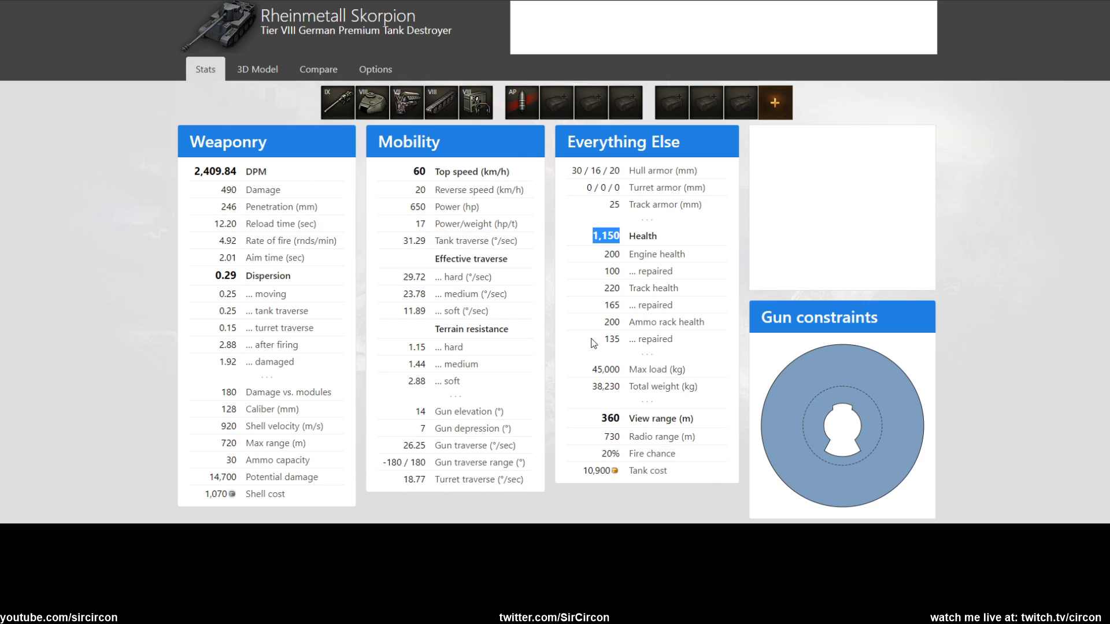
pyautogui.doubleClick(337, 16)
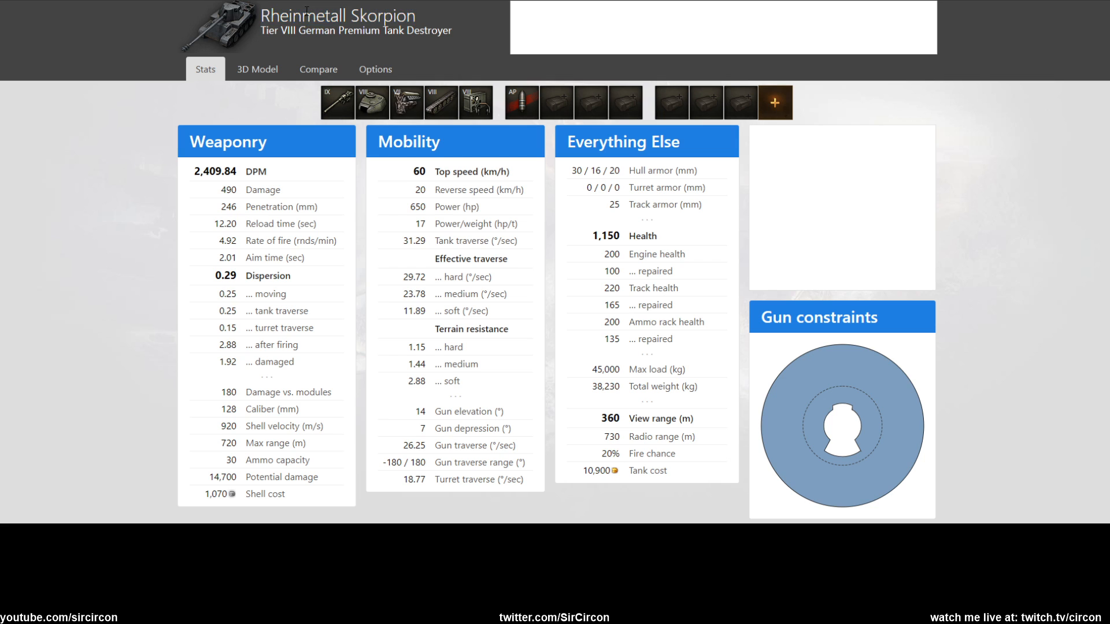
pyautogui.doubleClick(337, 16)
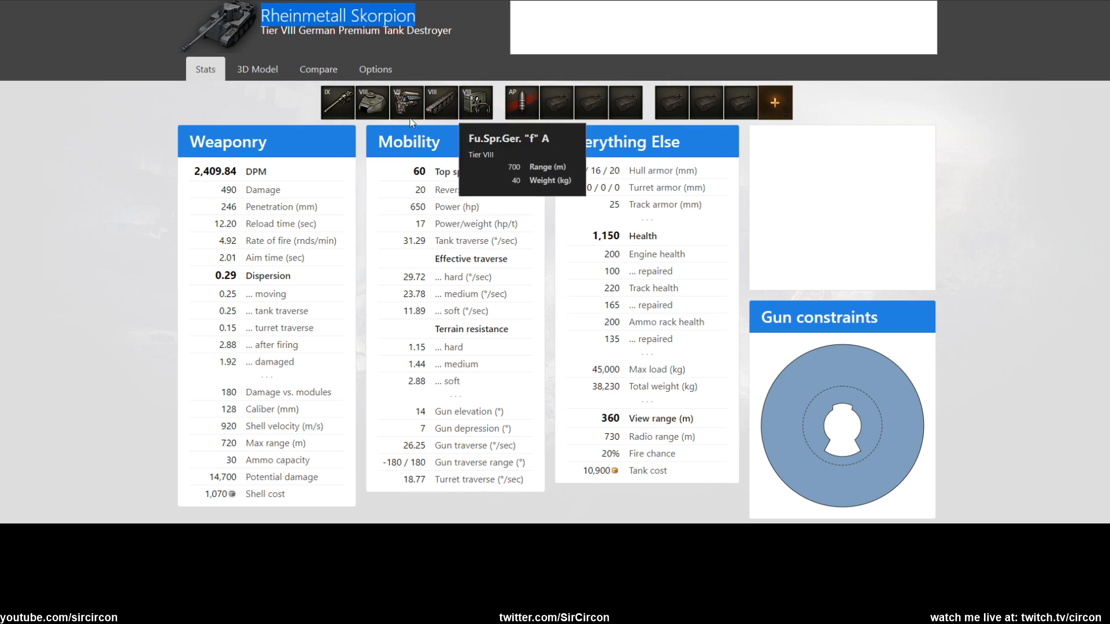
pyautogui.moveTo(209, 26)
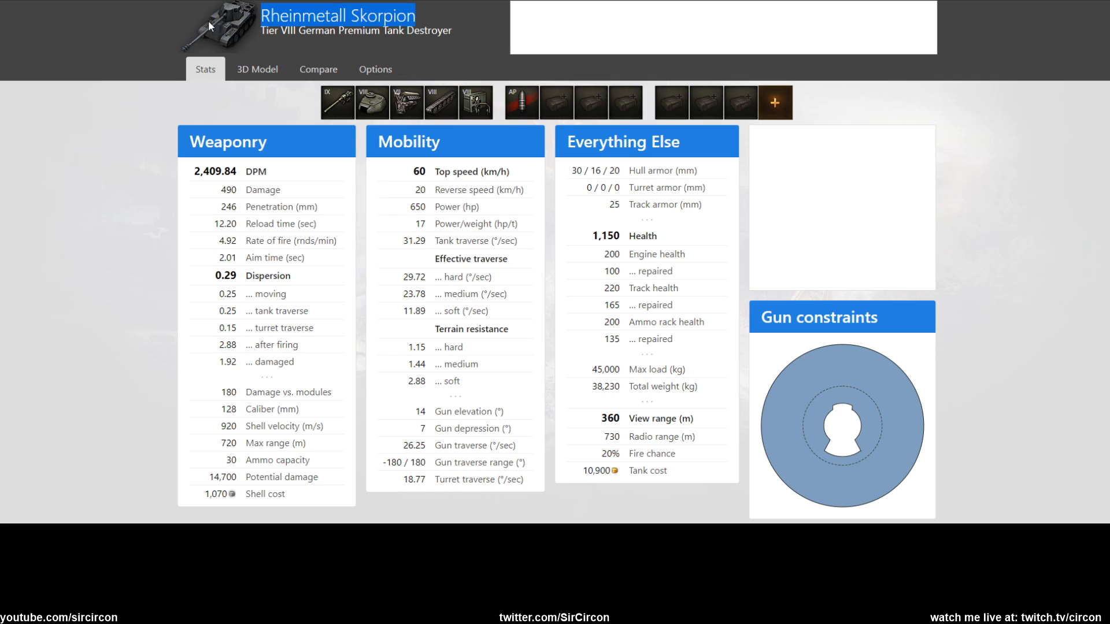
pyautogui.moveTo(625, 40)
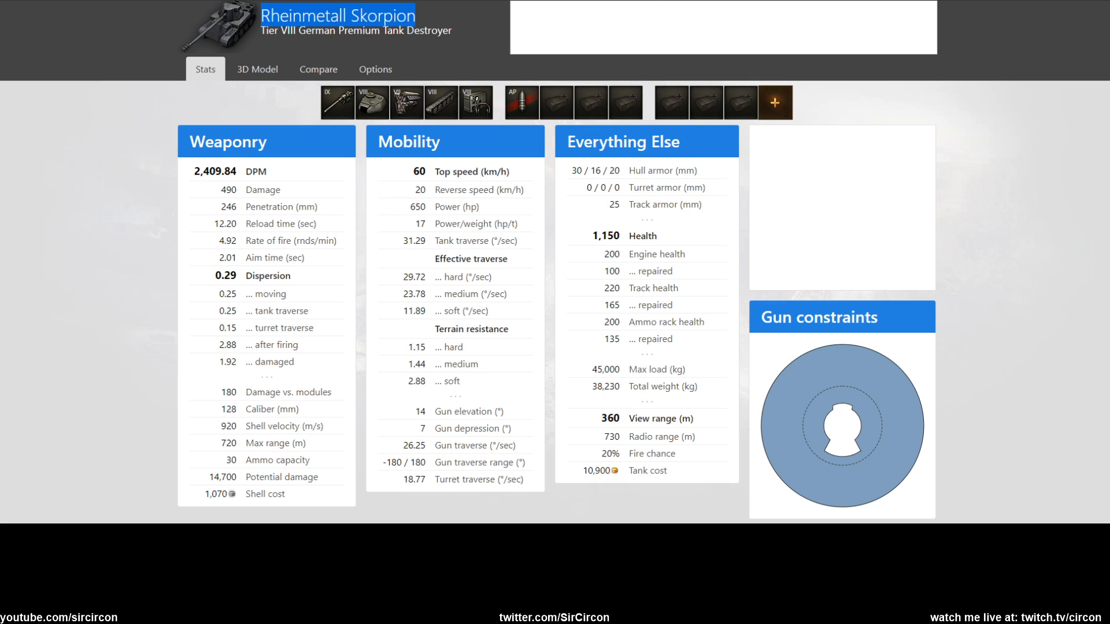
pyautogui.moveTo(764, 50)
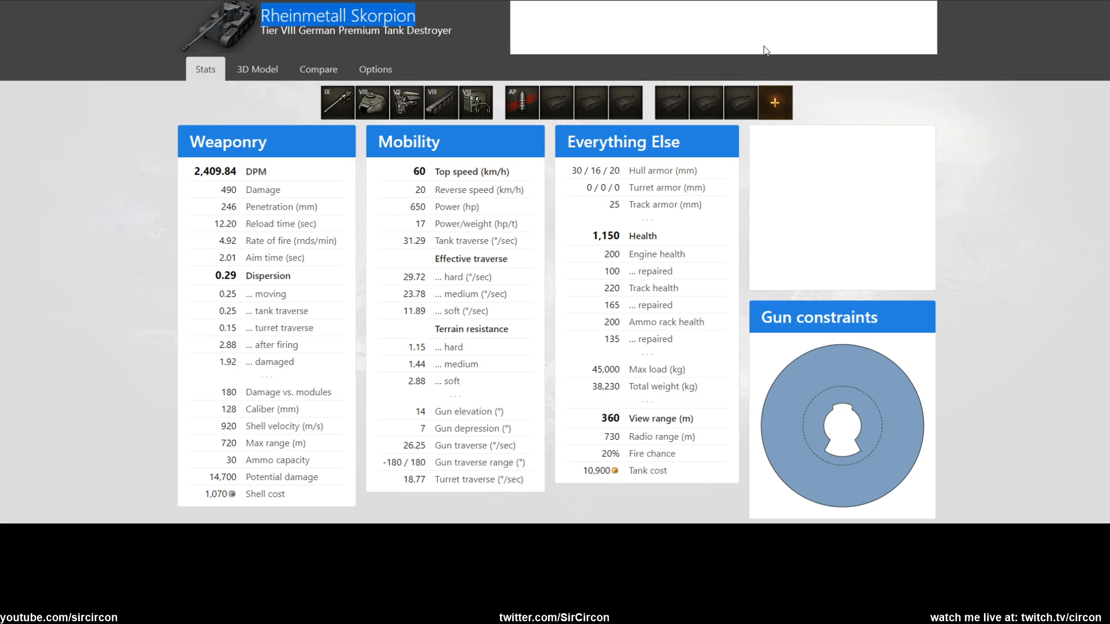
pyautogui.moveTo(815, 113)
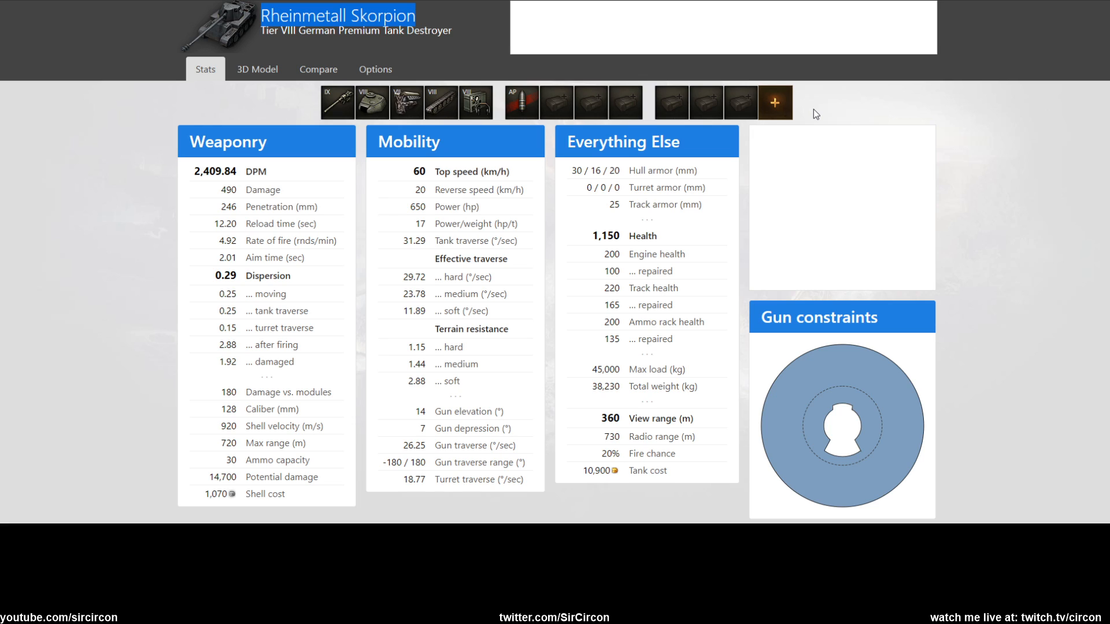
pyautogui.moveTo(790, 132)
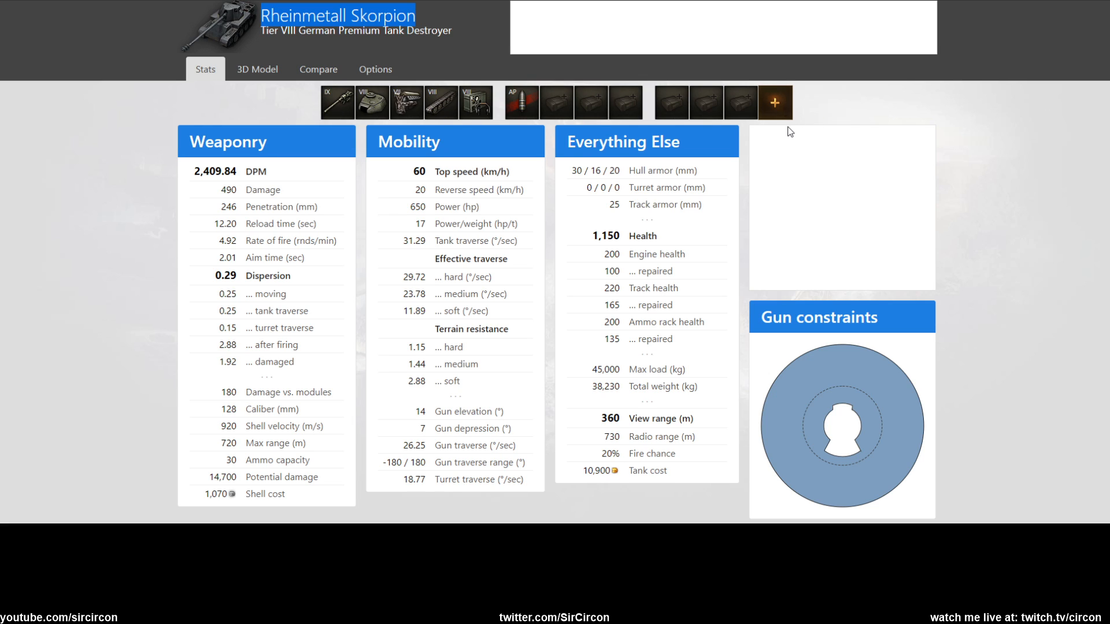
pyautogui.moveTo(631, 130)
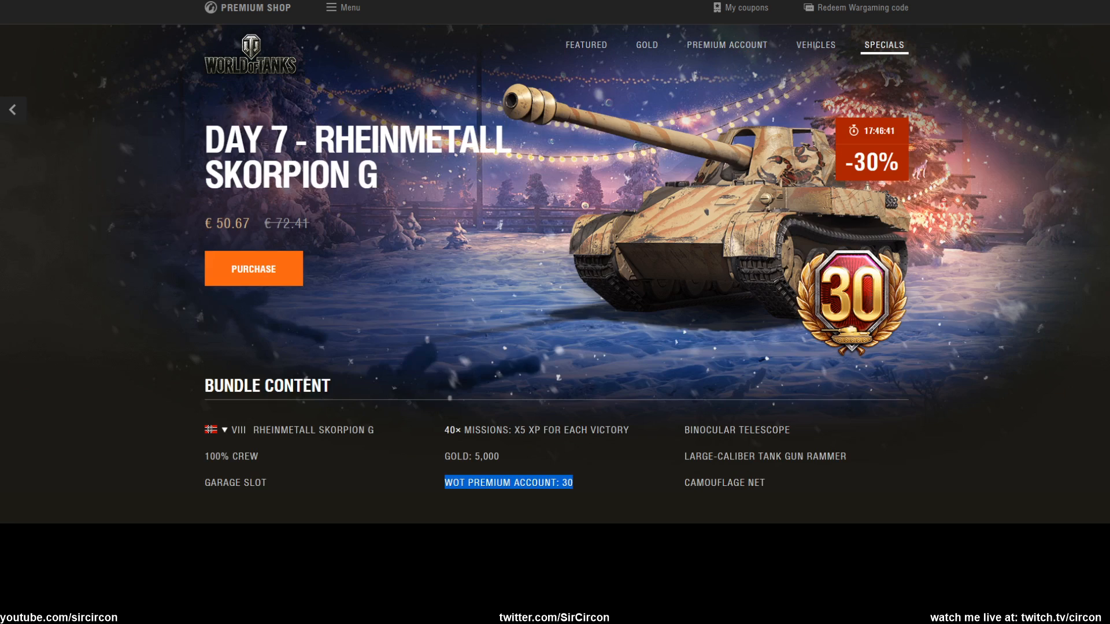
# Show the gold purchase page with 10,900 gold priced at €38.75.
pyautogui.click(645, 45)
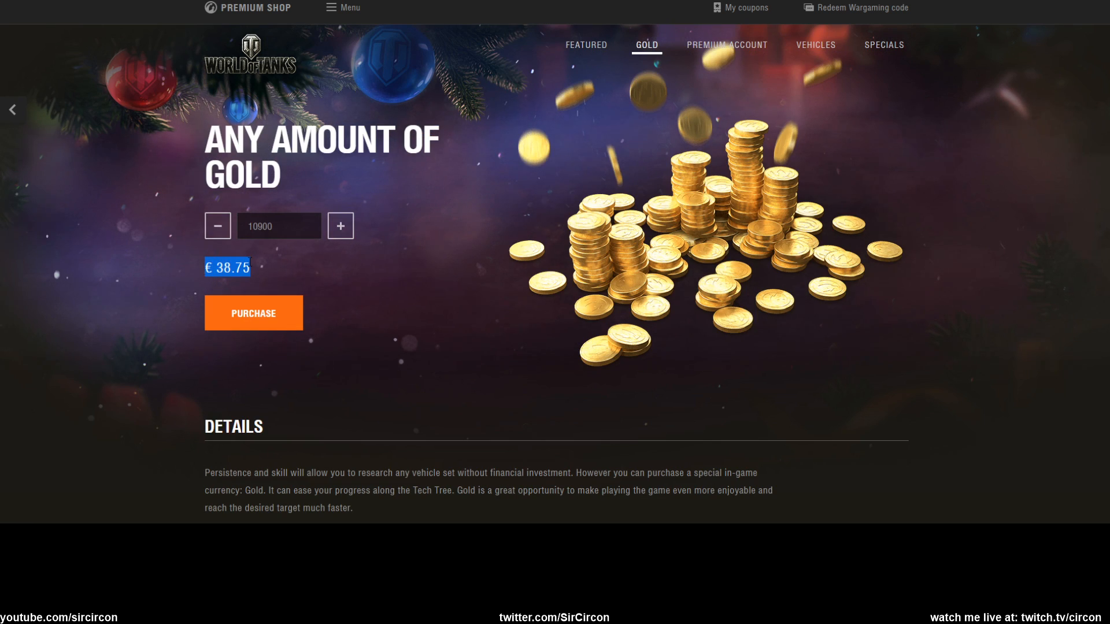
pyautogui.moveTo(767, 243)
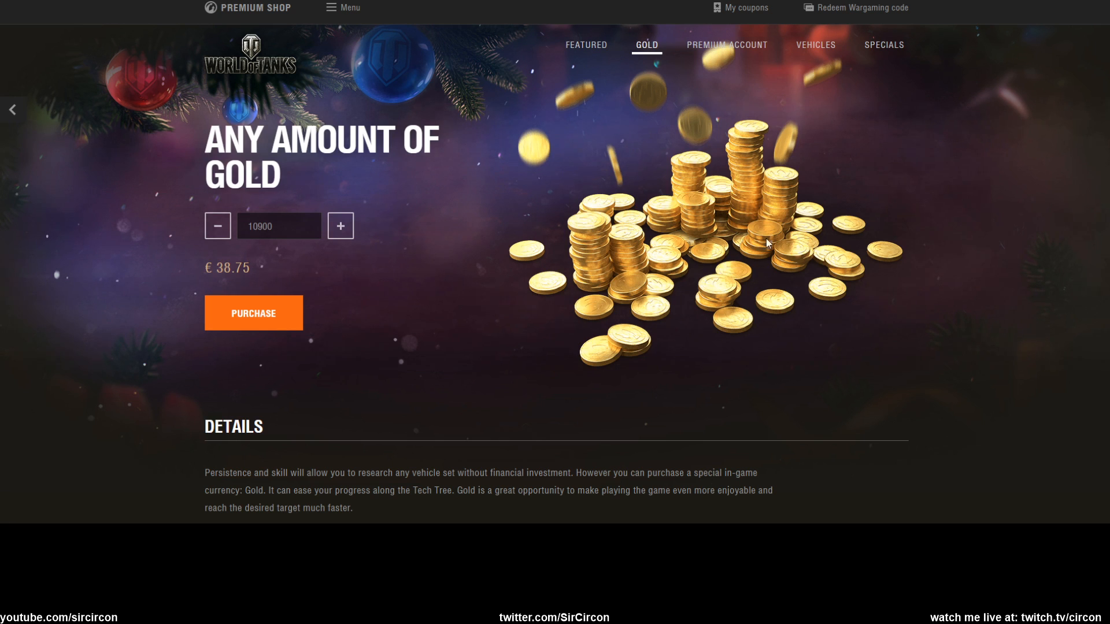